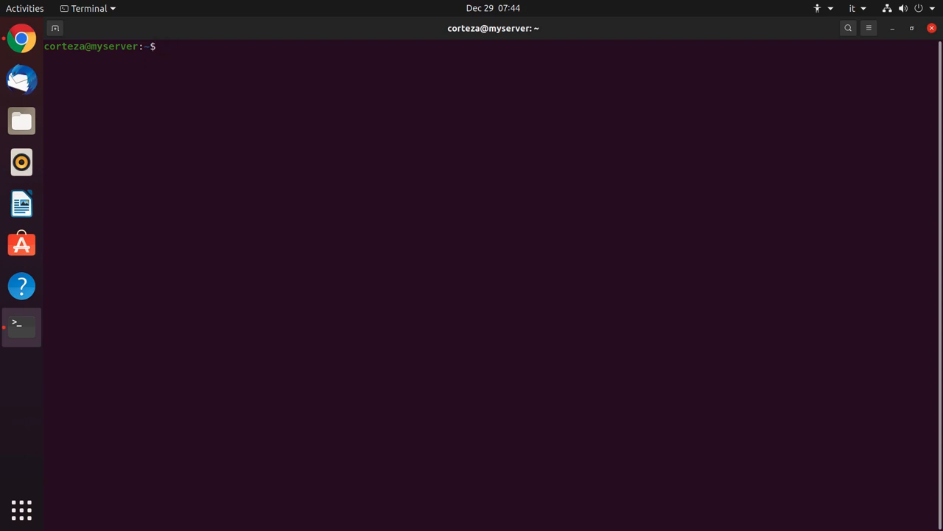
- Run docker -v and docker-compose -v, confirming Docker 20.10.1 and docker-compose 1.27.4
{"action": "type", "text": "docker -v"}
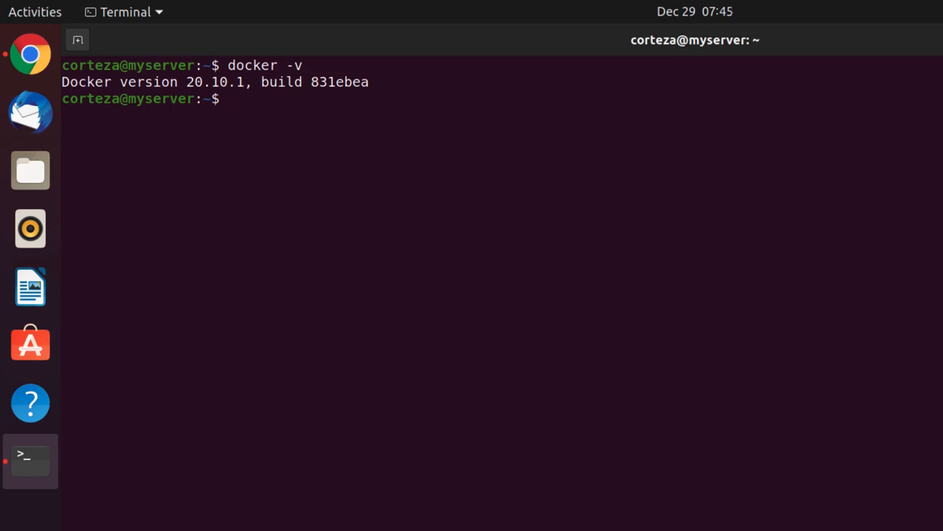
{"action": "type", "text": "docke"}
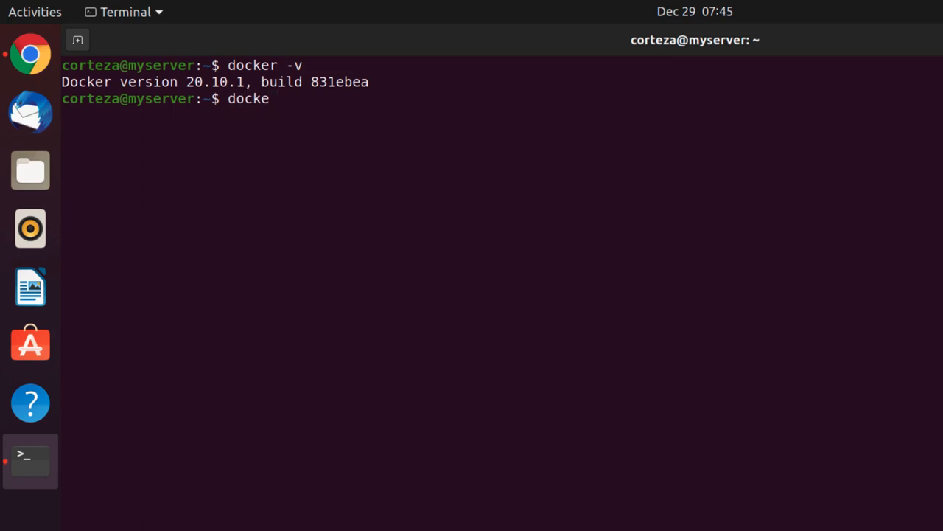
{"action": "type", "text": "r-compo"}
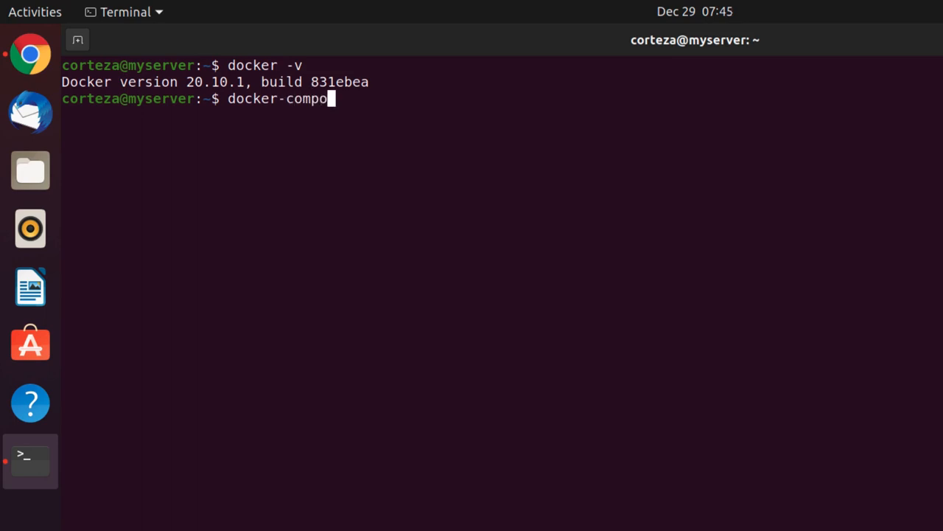
{"action": "type", "text": "se -v"}
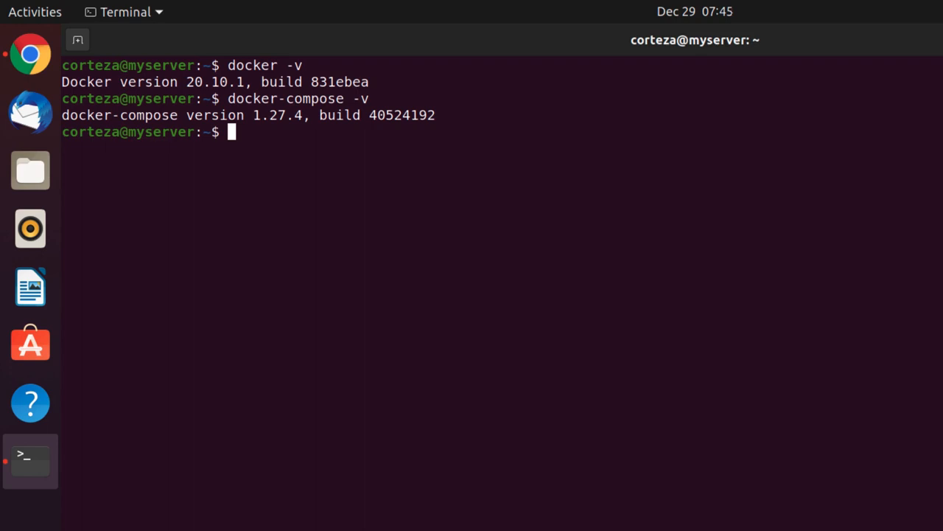
{"action": "type", "text": "m"}
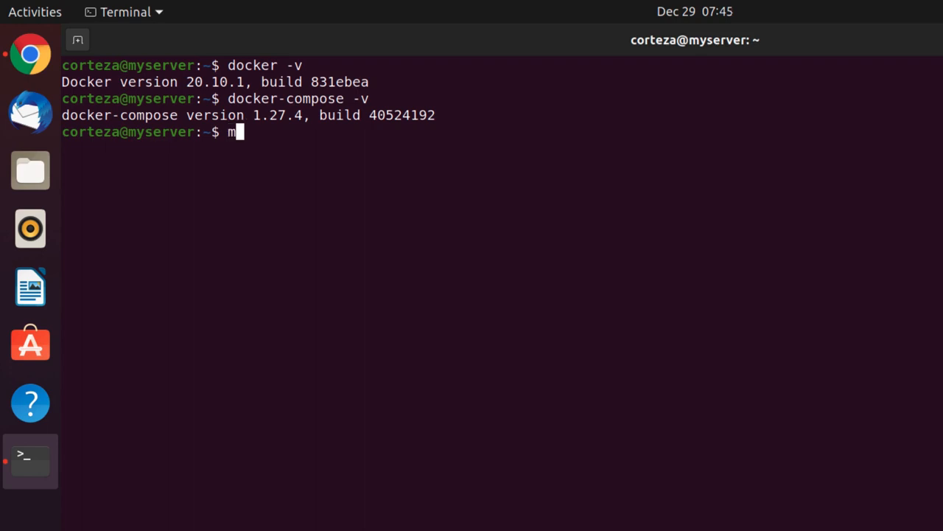
- Run mkdir nginx and change into the new nginx directory
{"action": "type", "text": "kdir nginx"}
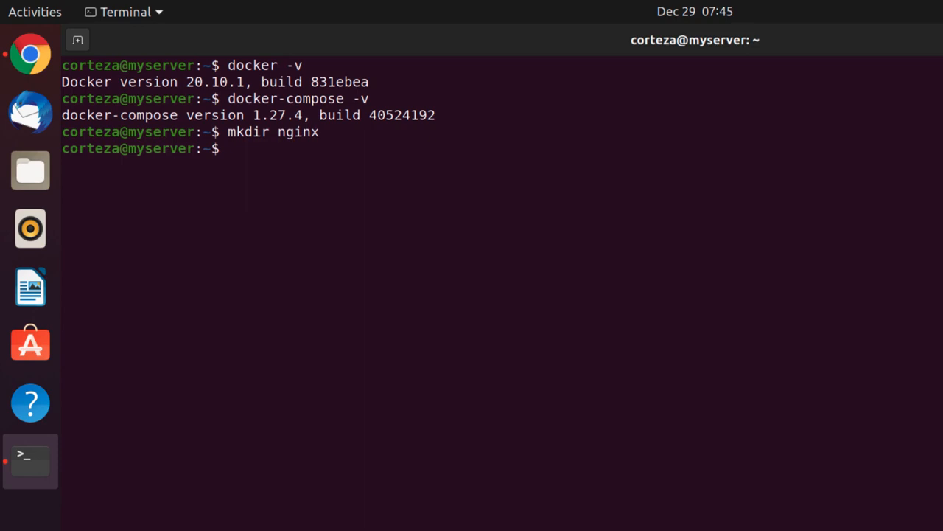
{"action": "type", "text": "cd ngin"}
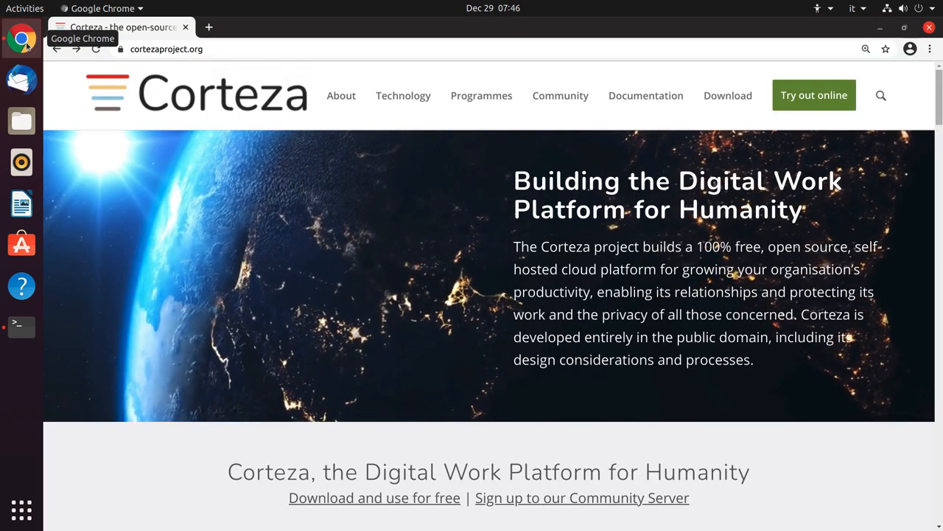
{"action": "mouse_move", "coordinate": [327, 178]}
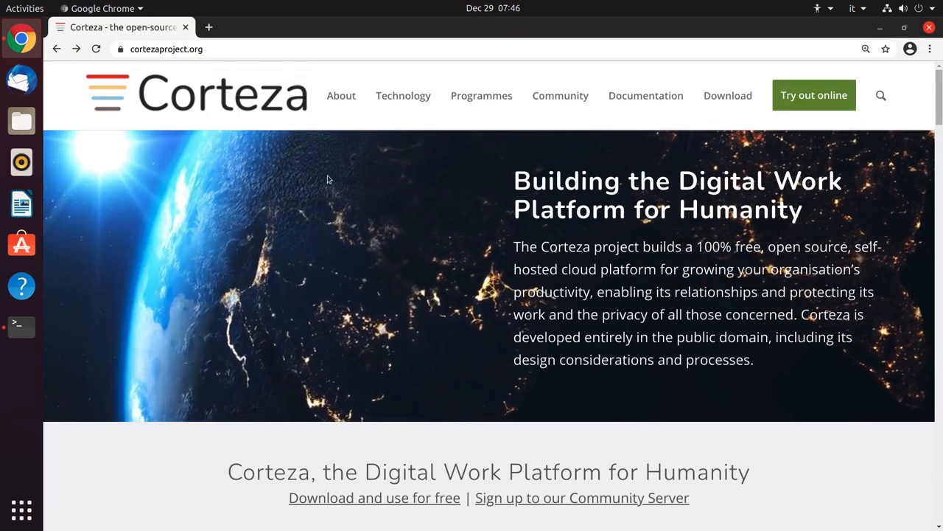
{"action": "mouse_move", "coordinate": [728, 94]}
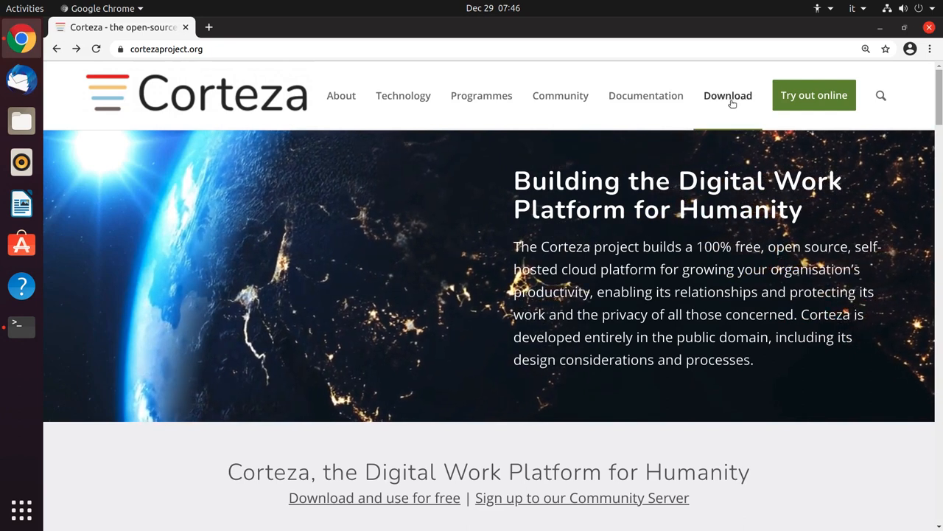
- From the Corteza download page, reach the 'Setting up the Nginx-proxy' guide
{"action": "left_click", "coordinate": [728, 94]}
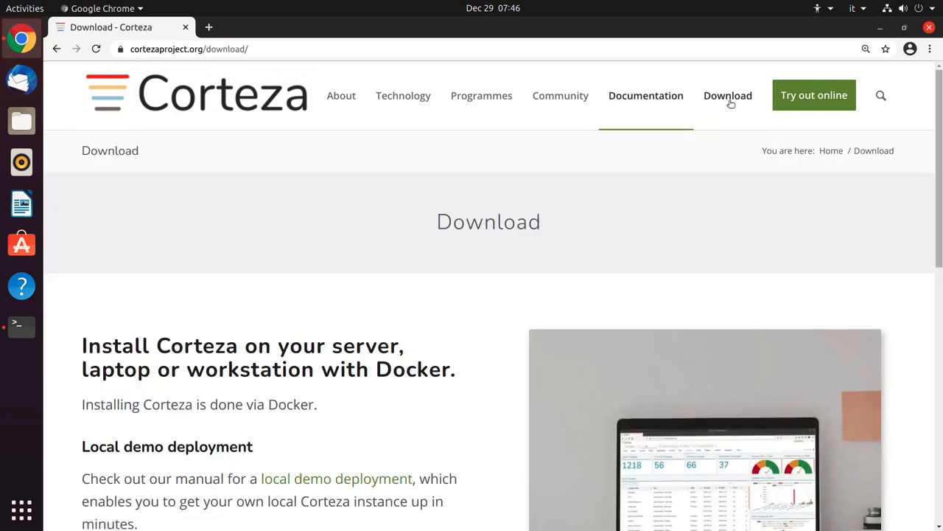
{"action": "mouse_move", "coordinate": [740, 261]}
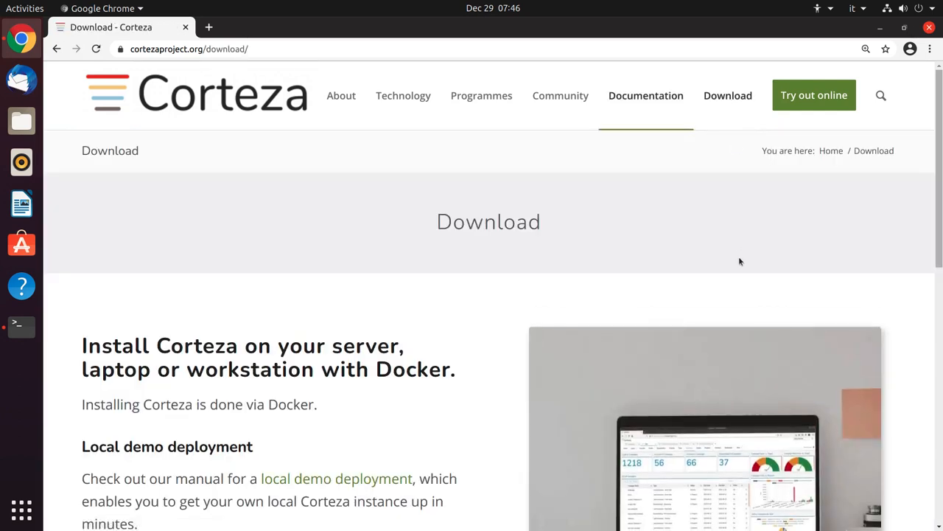
{"action": "mouse_move", "coordinate": [511, 395]}
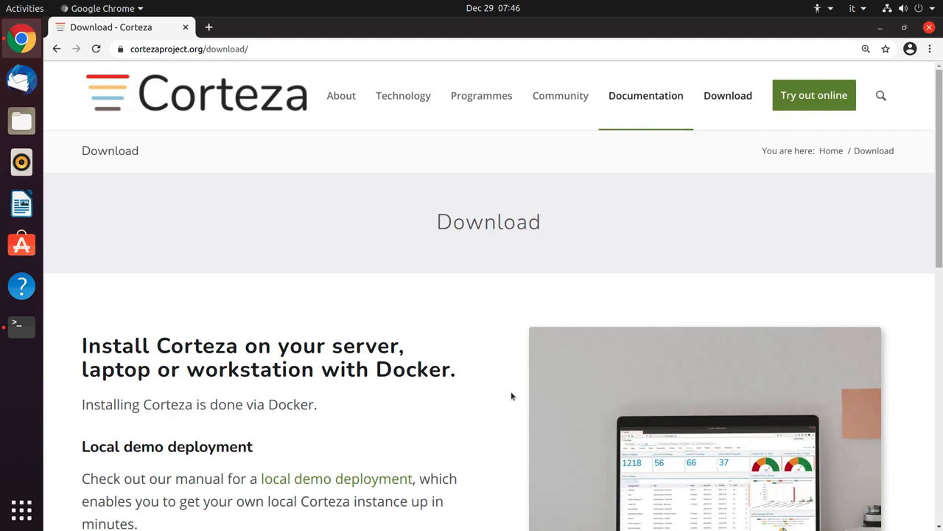
{"action": "scroll", "scroll_direction": "down", "scroll_amount": 3}
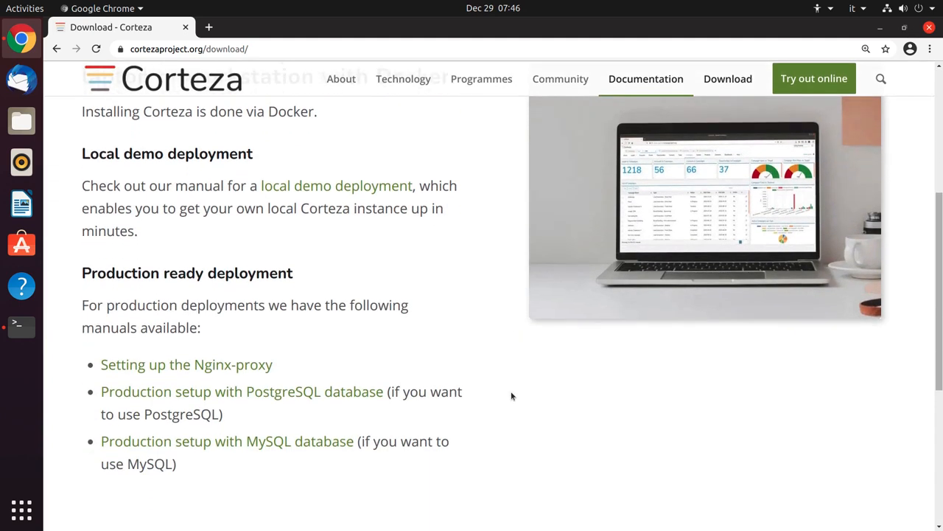
{"action": "left_click", "coordinate": [186, 364]}
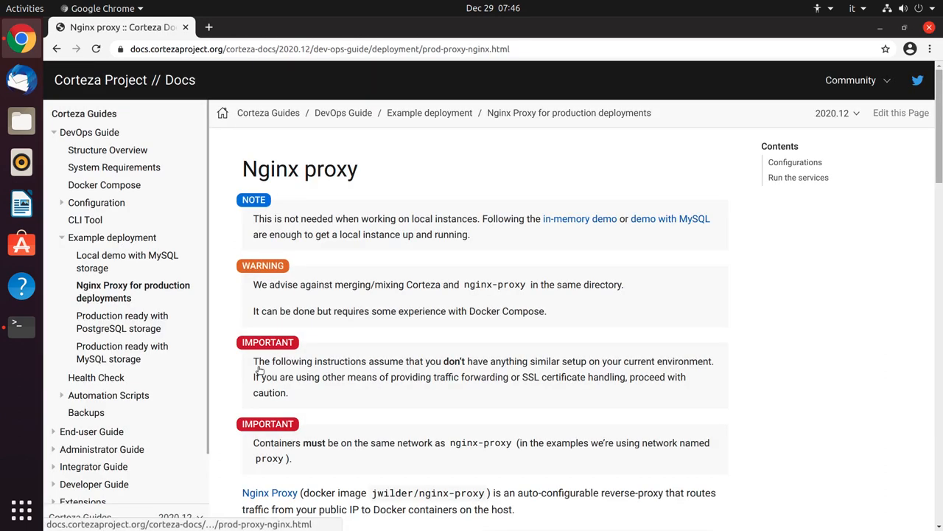
- Copy the docker-compose.yaml block for nginx-proxy and nginx-letsencrypt from the Configurations section
{"action": "scroll", "scroll_direction": "down", "scroll_amount": 3}
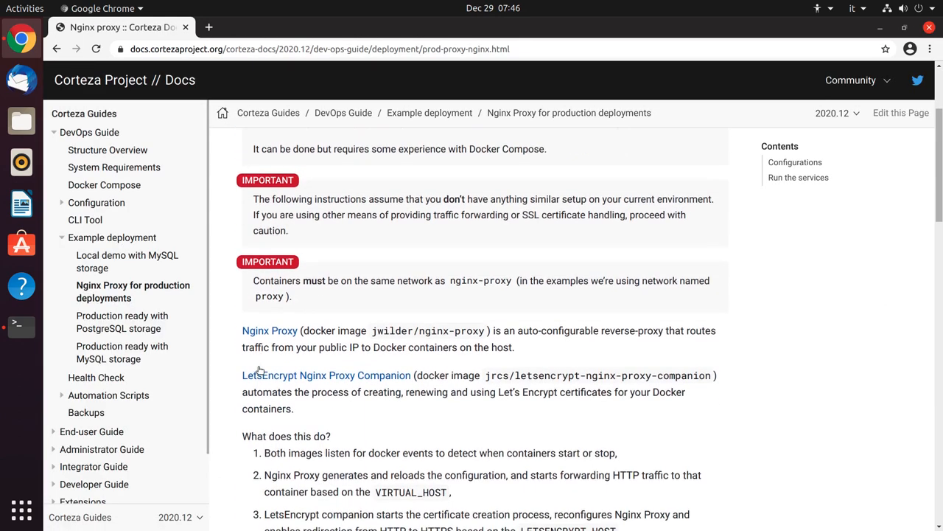
{"action": "scroll", "scroll_direction": "down", "scroll_amount": 3}
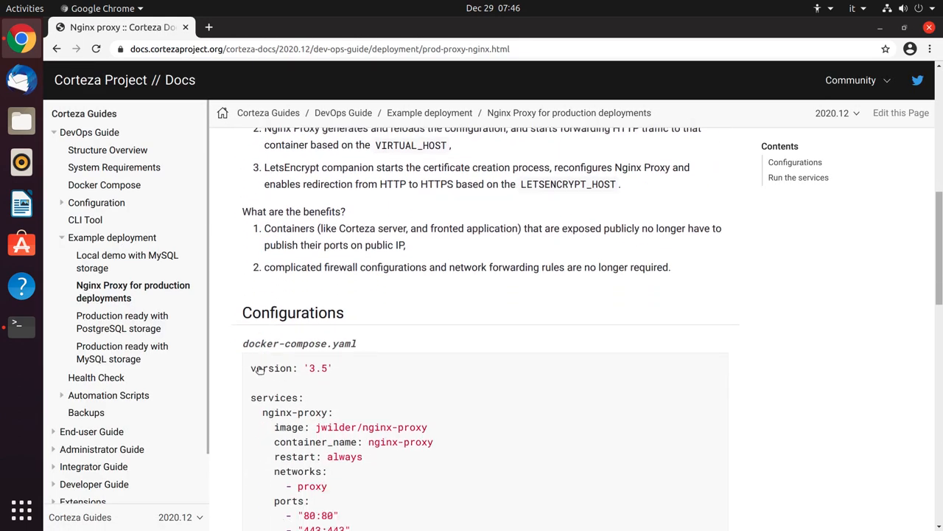
{"action": "scroll", "scroll_direction": "down", "scroll_amount": 3}
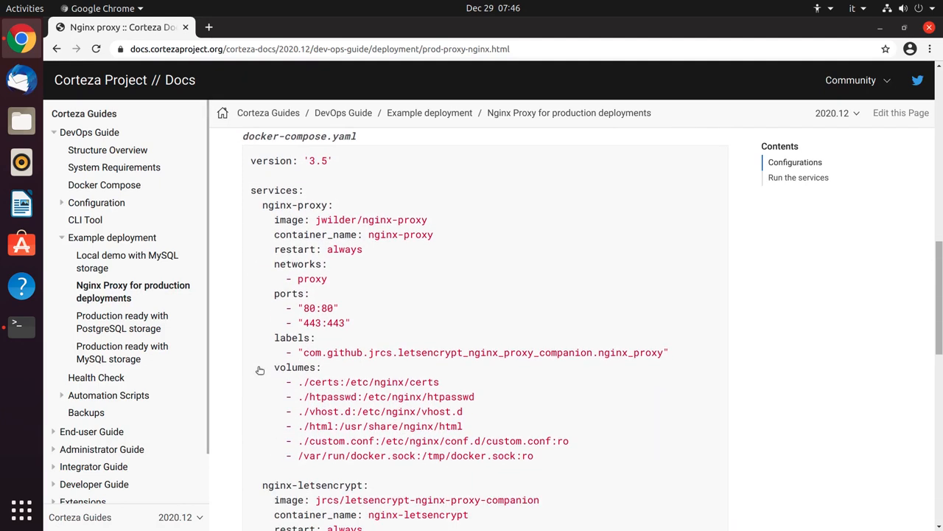
{"action": "mouse_move", "coordinate": [251, 161]}
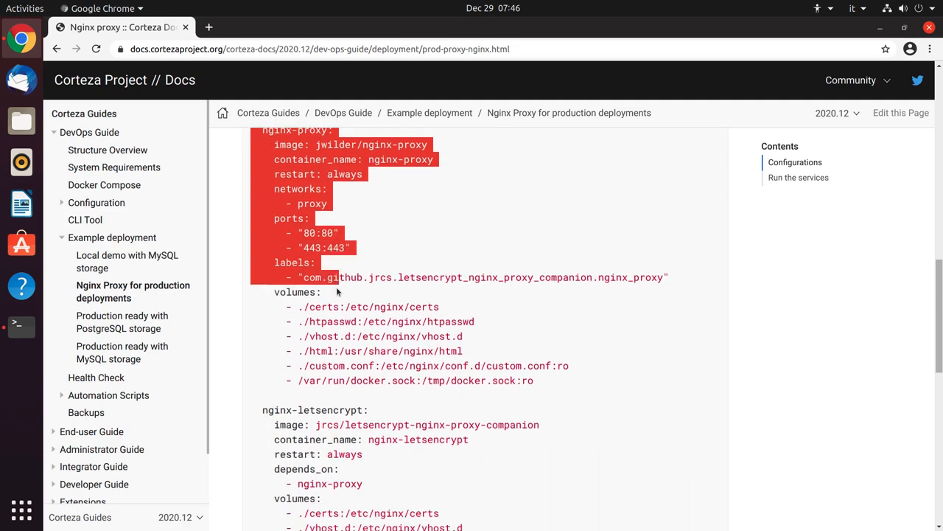
{"action": "scroll", "scroll_direction": "down", "scroll_amount": 3}
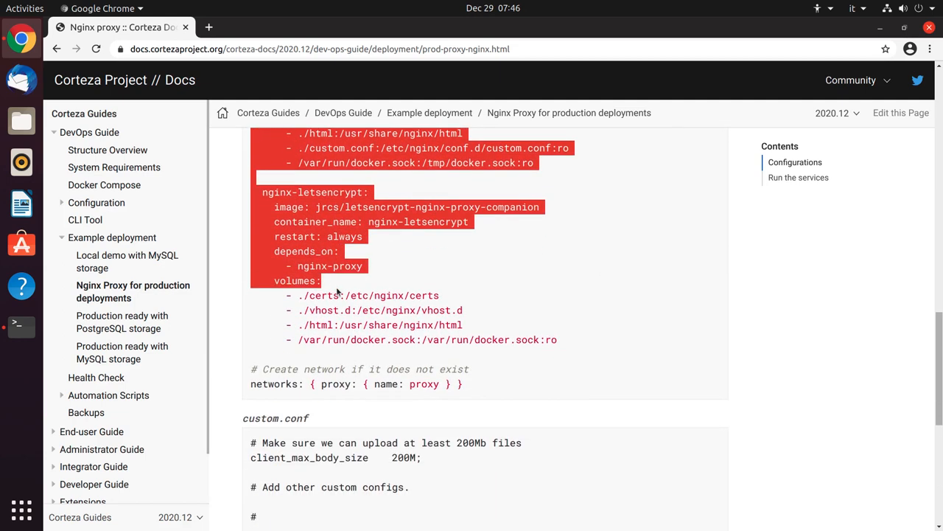
{"action": "scroll", "scroll_direction": "down", "scroll_amount": 3}
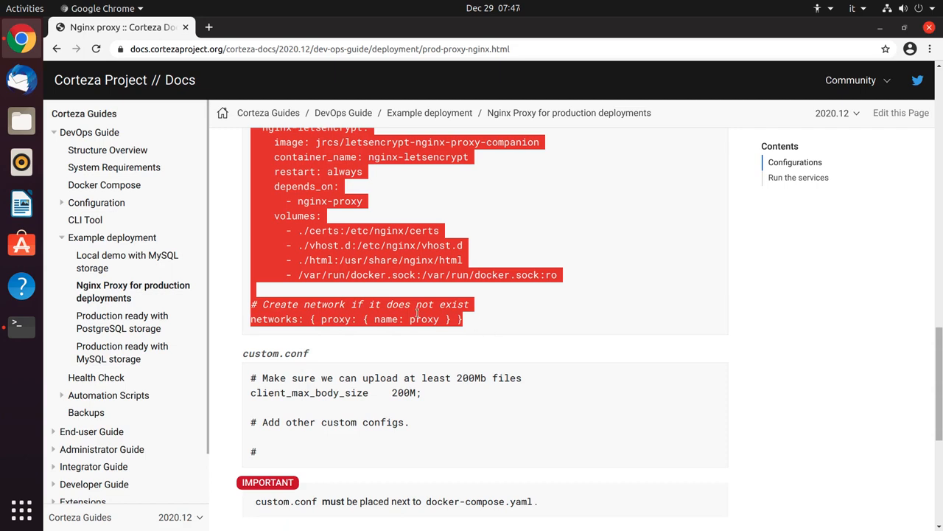
{"action": "right_click", "coordinate": [415, 319]}
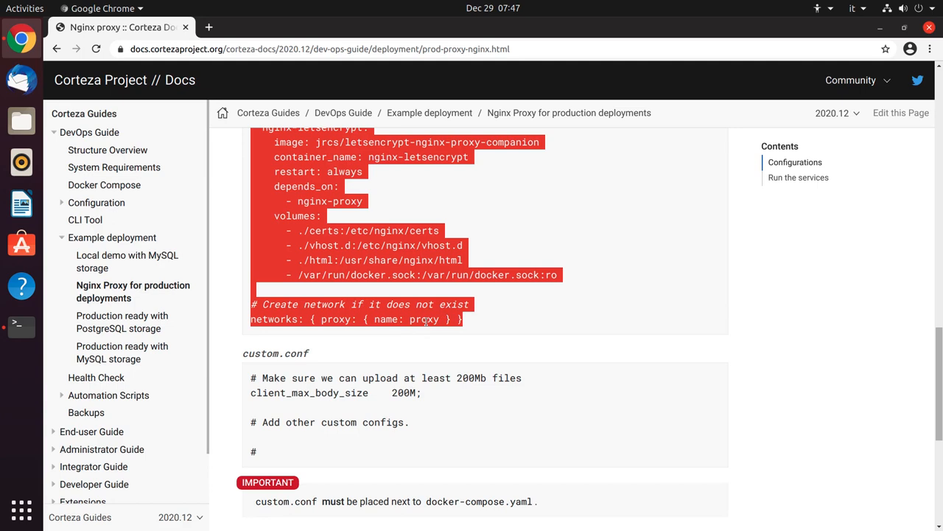
{"action": "mouse_move", "coordinate": [21, 327]}
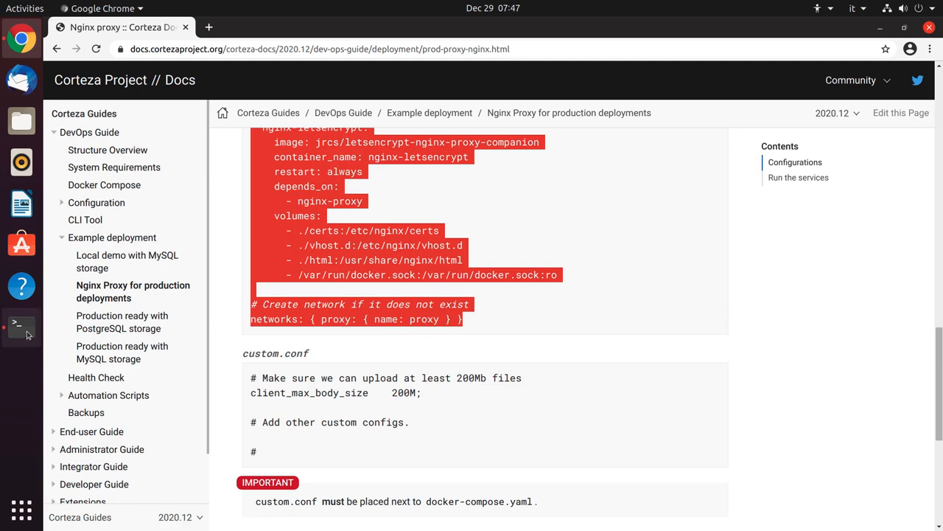
- Paste the copied nginx-proxy compose configuration into a new docker-compose.yaml in vi, ready to save
{"action": "left_click", "coordinate": [21, 324]}
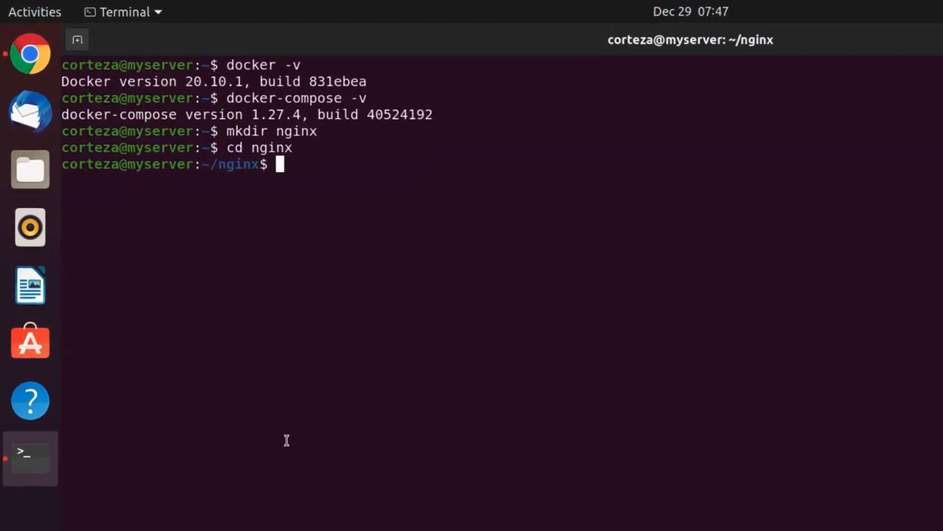
{"action": "type", "text": "vi"}
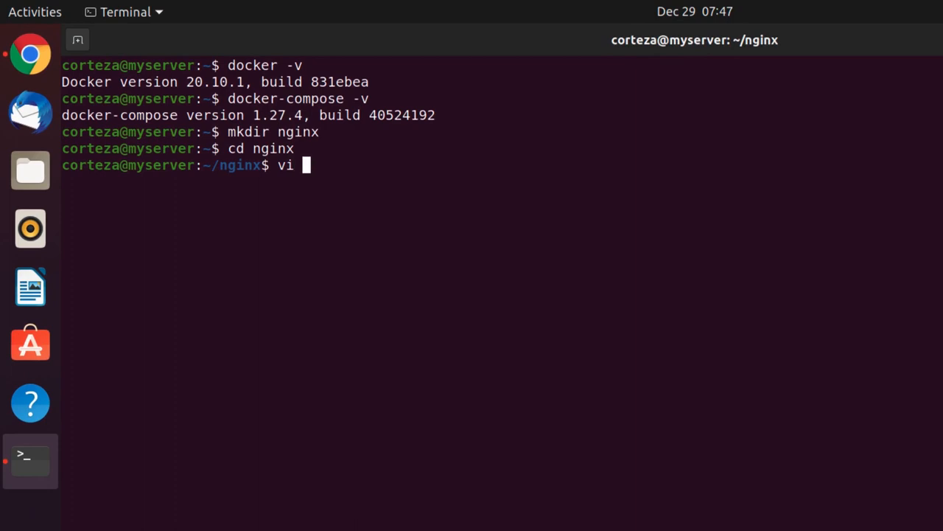
{"action": "type", "text": "docker-"}
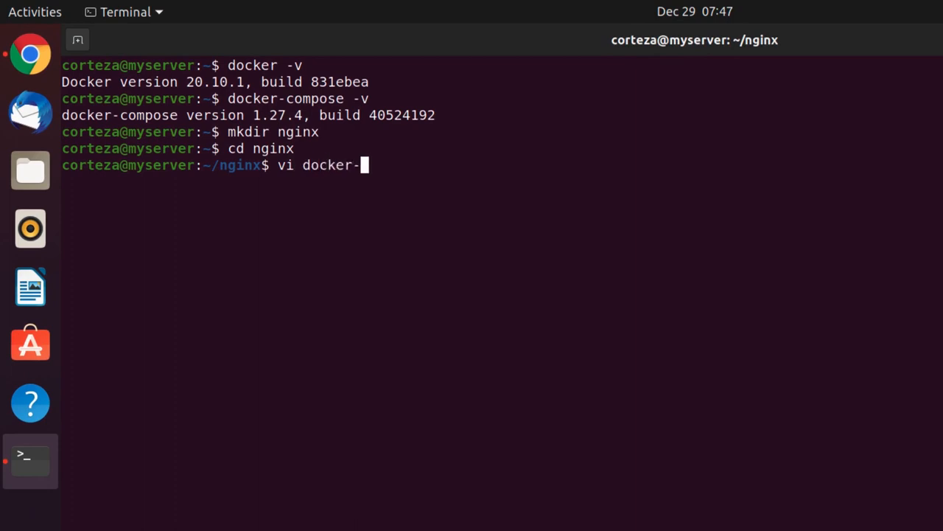
{"action": "type", "text": "compose"}
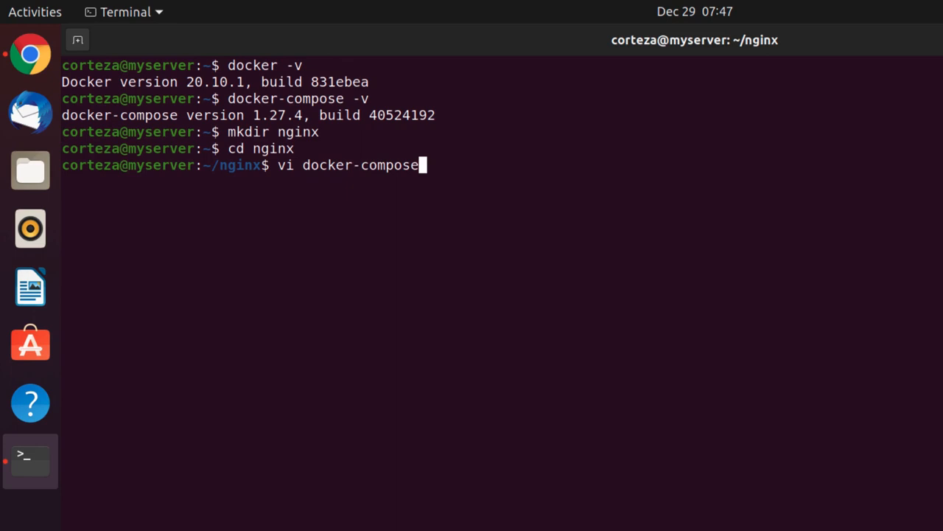
{"action": "type", "text": ".yaml"}
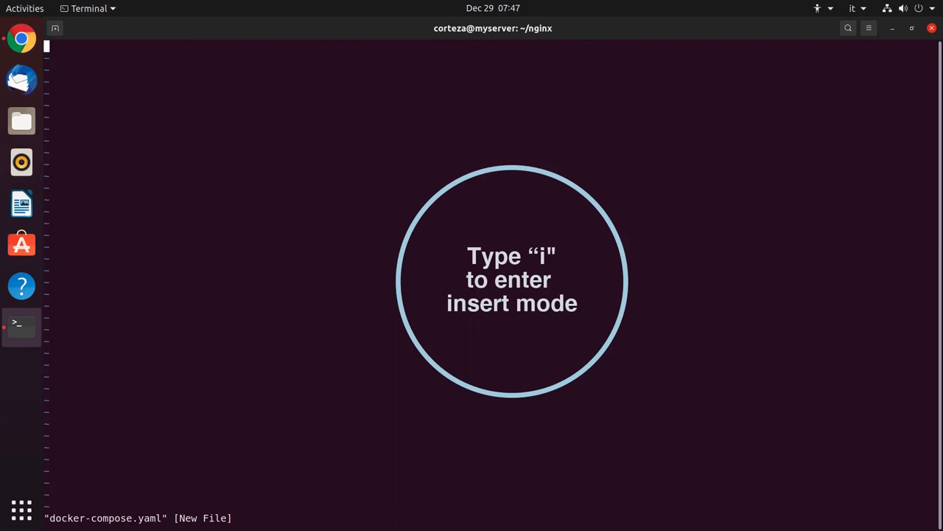
{"action": "right_click", "coordinate": [302, 321]}
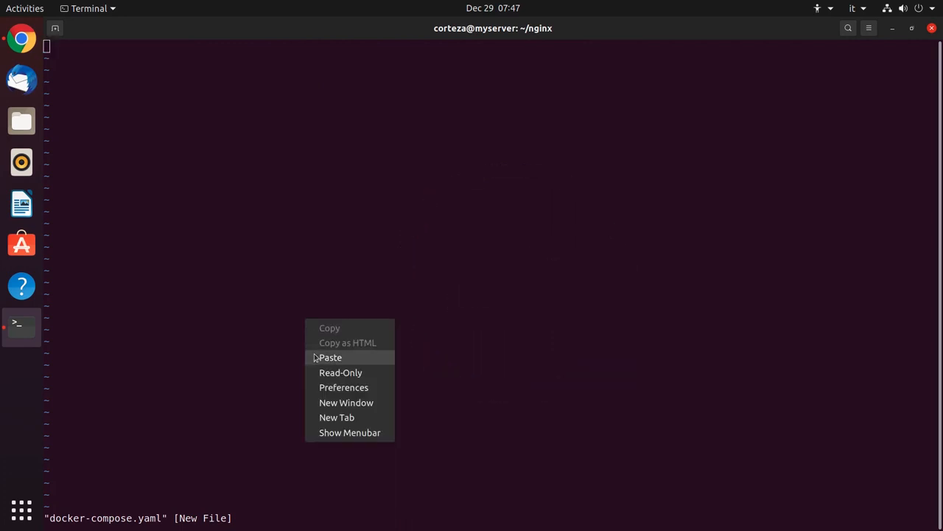
{"action": "left_click", "coordinate": [330, 357]}
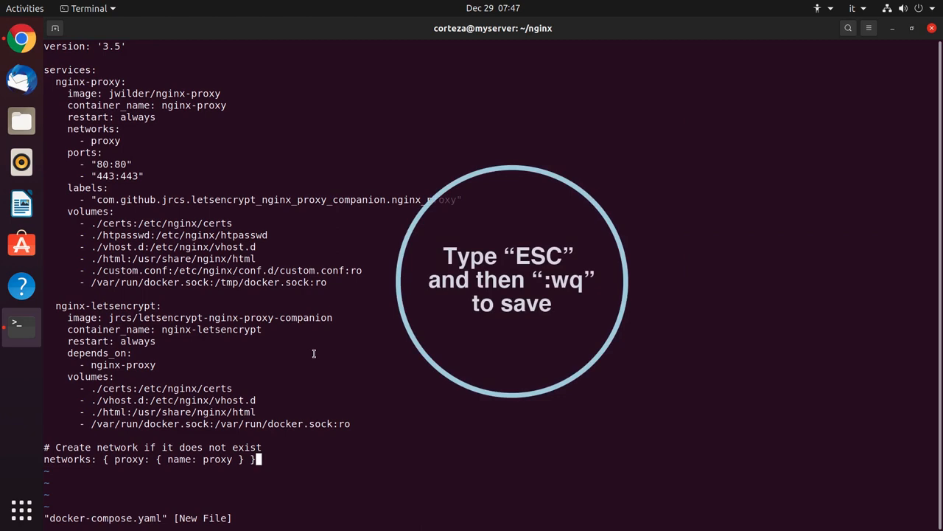
{"action": "key", "text": "Escape"}
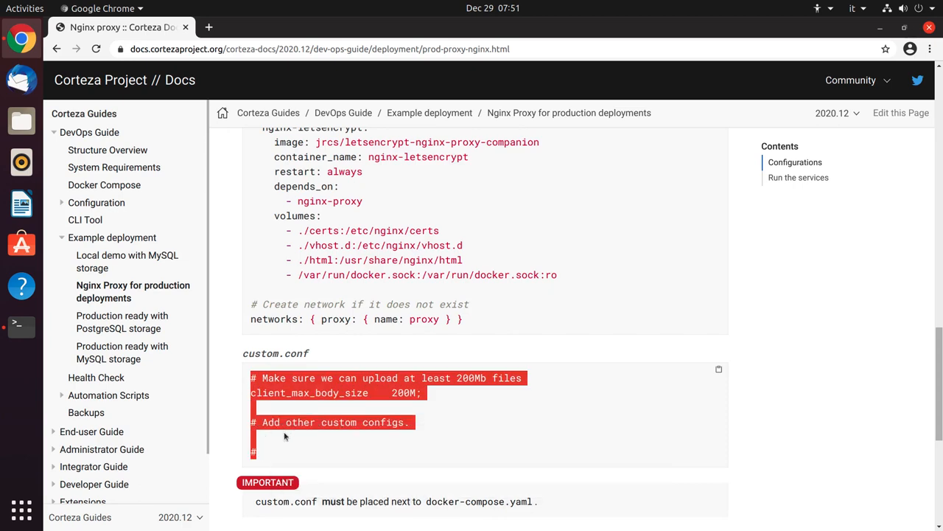
- Return to the terminal at the ~/nginx prompt with the custom.conf snippet copied
{"action": "left_click", "coordinate": [16, 324]}
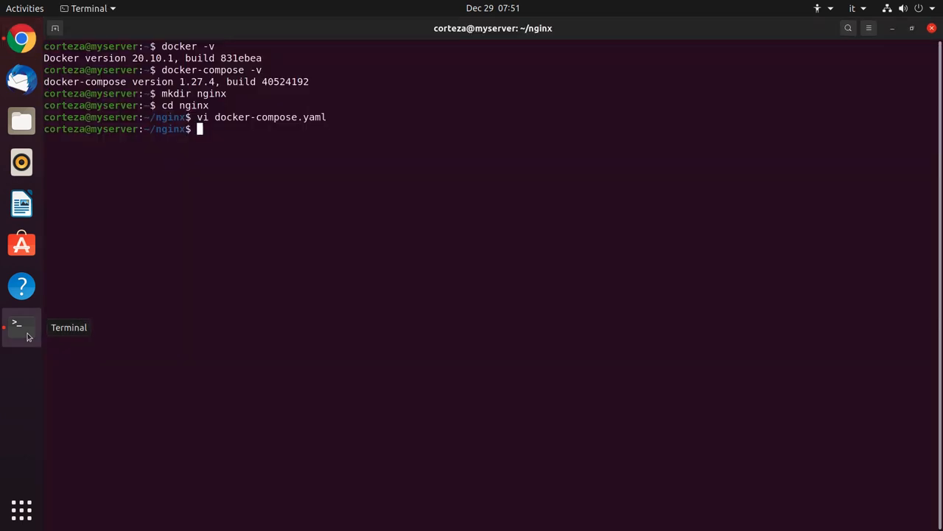
- Create custom.conf with client_max_body_size 200M in vi and save it with :wq
{"action": "type", "text": "vi"}
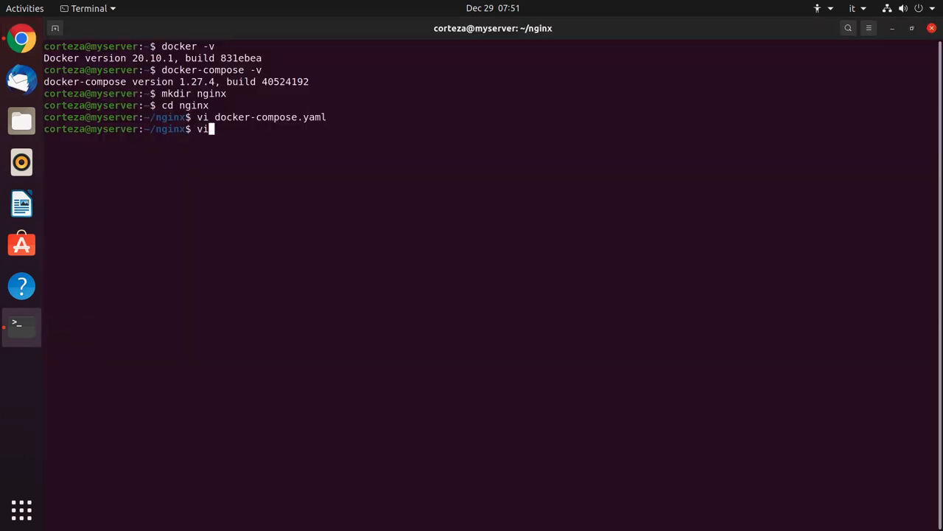
{"action": "type", "text": "custom"}
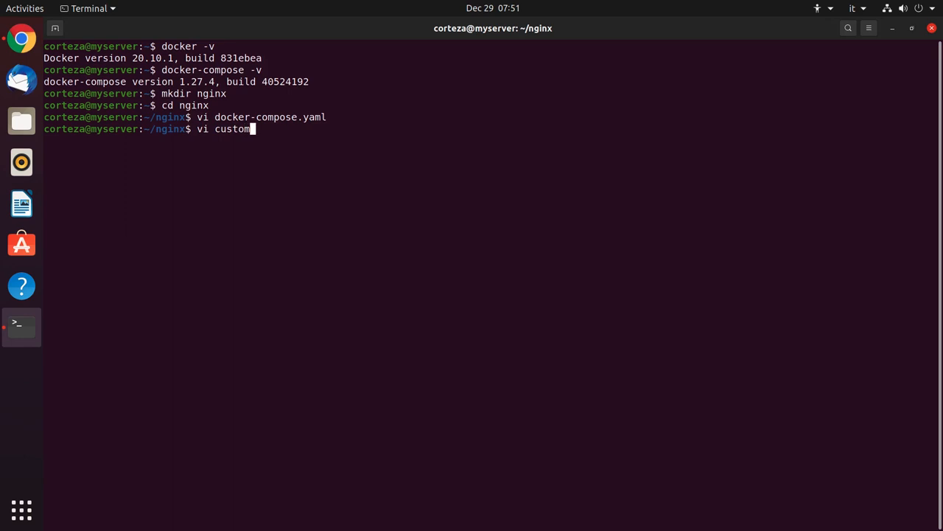
{"action": "type", "text": ".conf"}
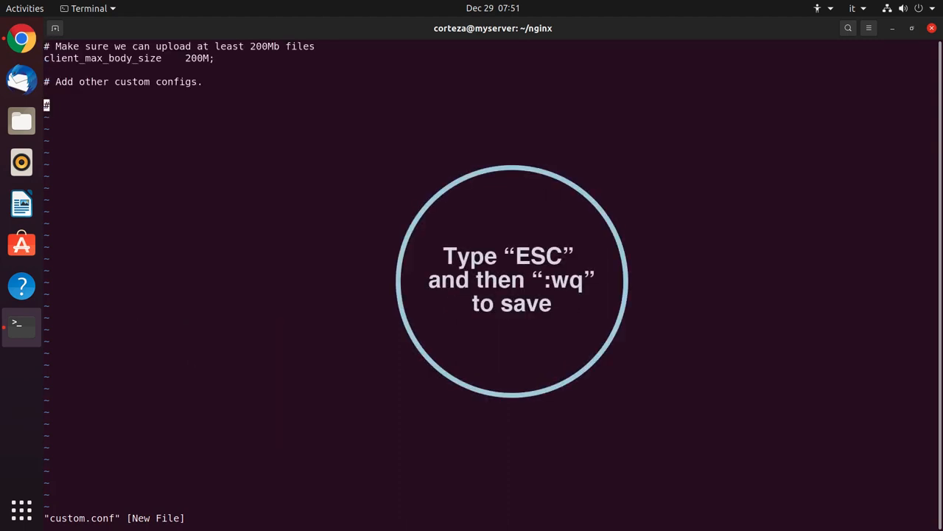
{"action": "type", "text": ":wq"}
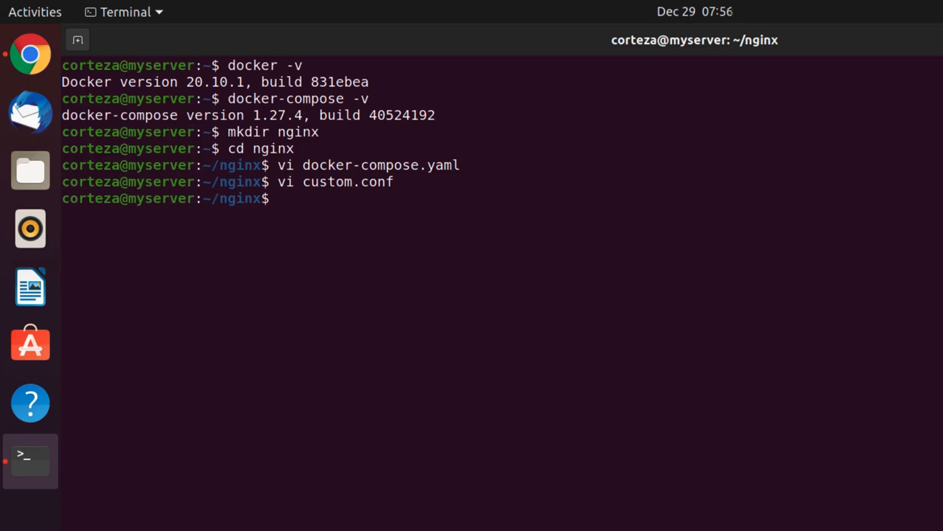
- Run docker-compose up -d, then docker-compose ps showing nginx-proxy and nginx-letsencrypt both Up
{"action": "type", "text": "docker-"}
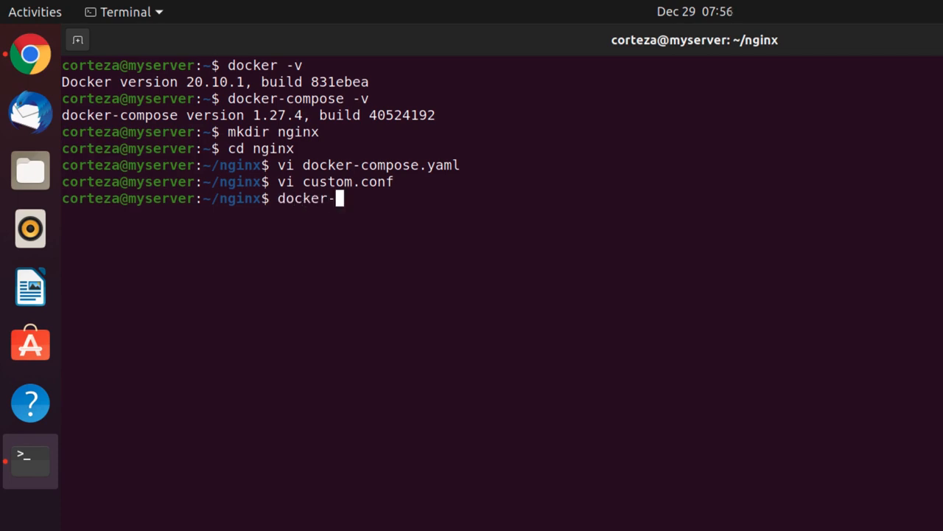
{"action": "type", "text": "compose"}
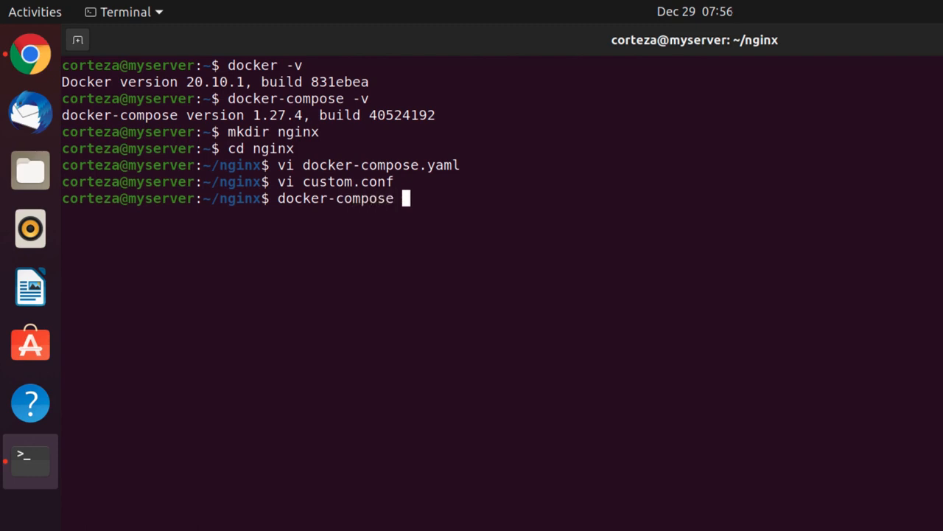
{"action": "type", "text": "up -d"}
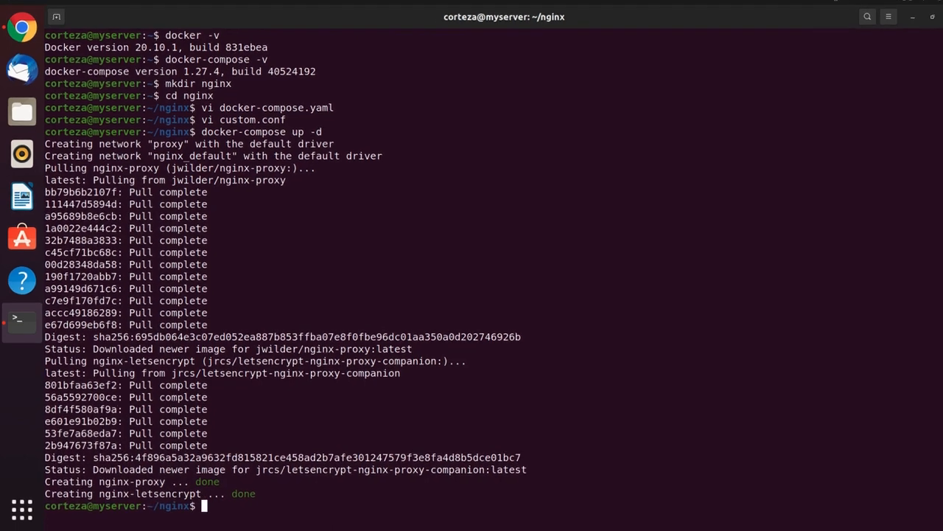
{"action": "type", "text": "docker"}
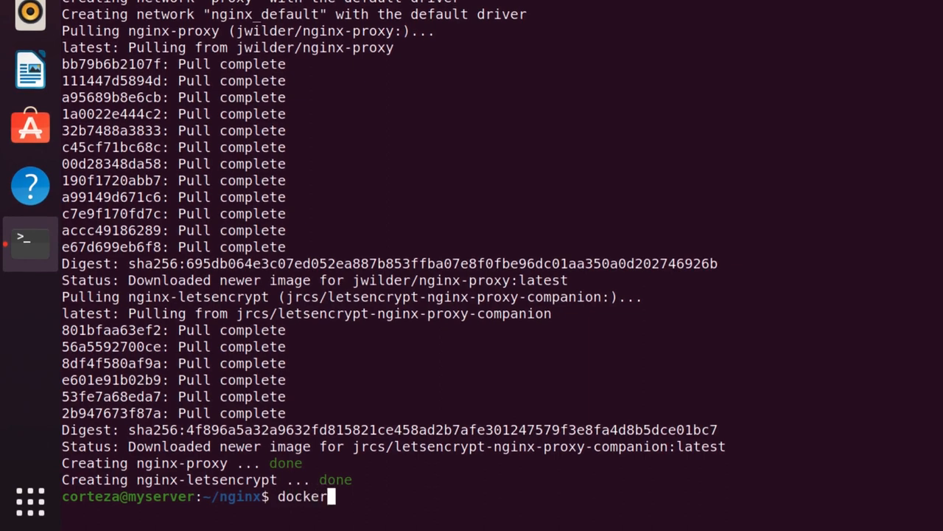
{"action": "type", "text": "-compose"}
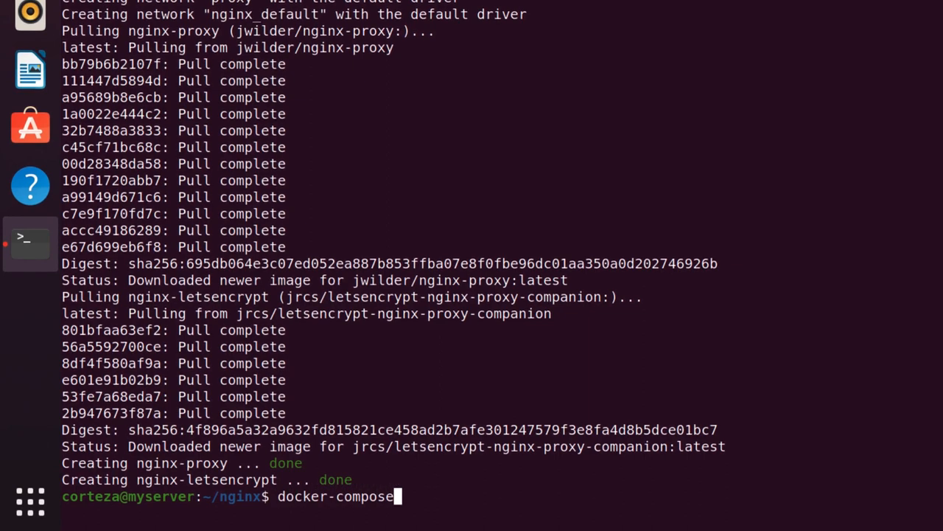
{"action": "key", "text": "Return"}
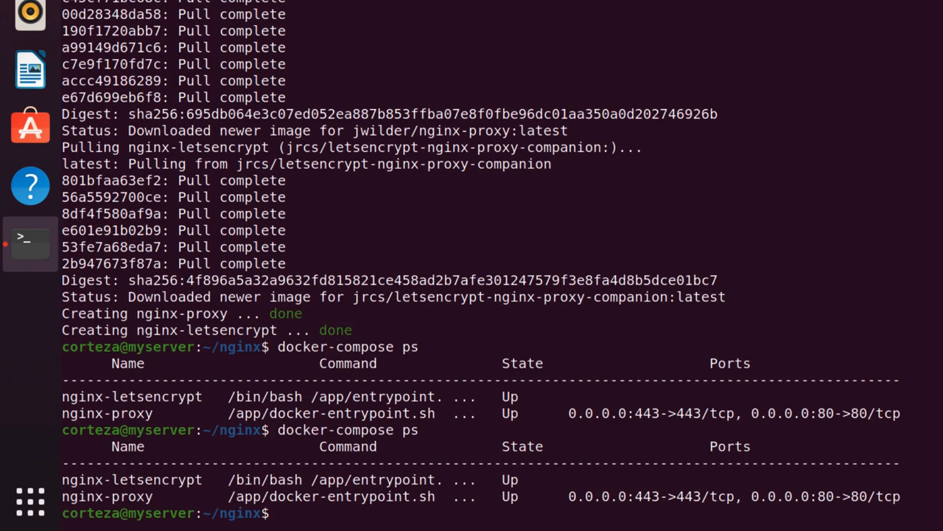
{"action": "type", "text": "cd .."}
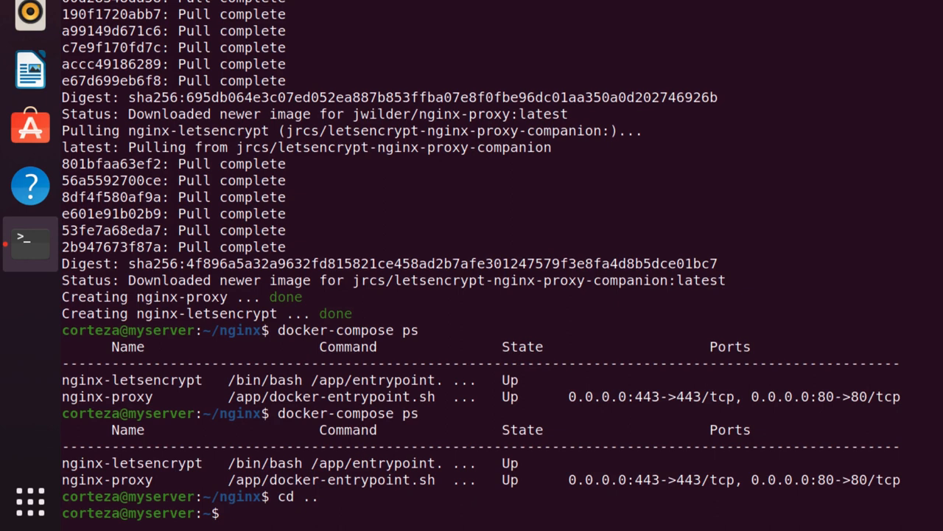
- Run mkdir corteza-production and change into it
{"action": "type", "text": "mkdir"}
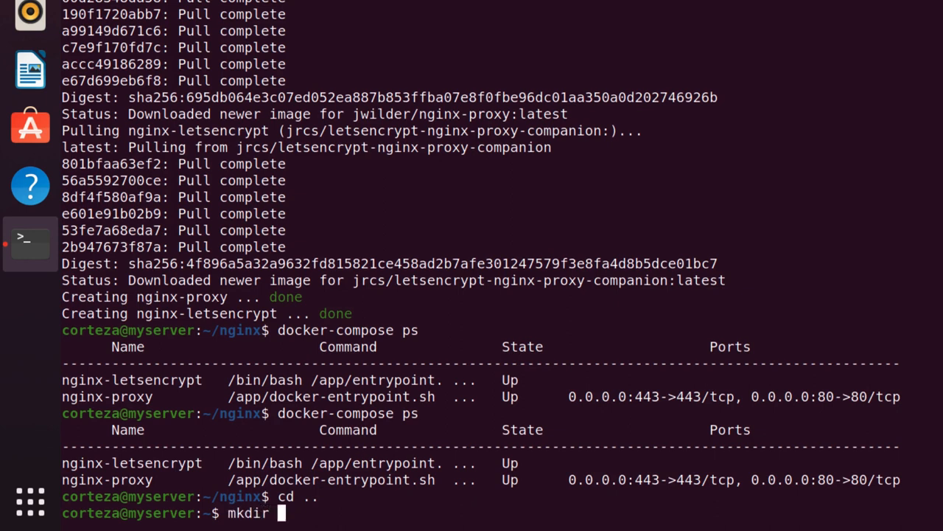
{"action": "type", "text": "corteza"}
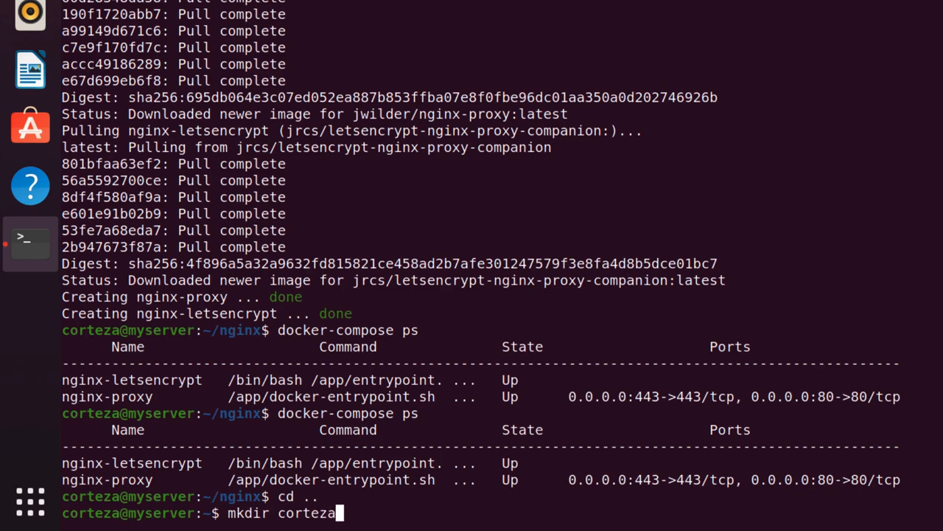
{"action": "type", "text": "-production"}
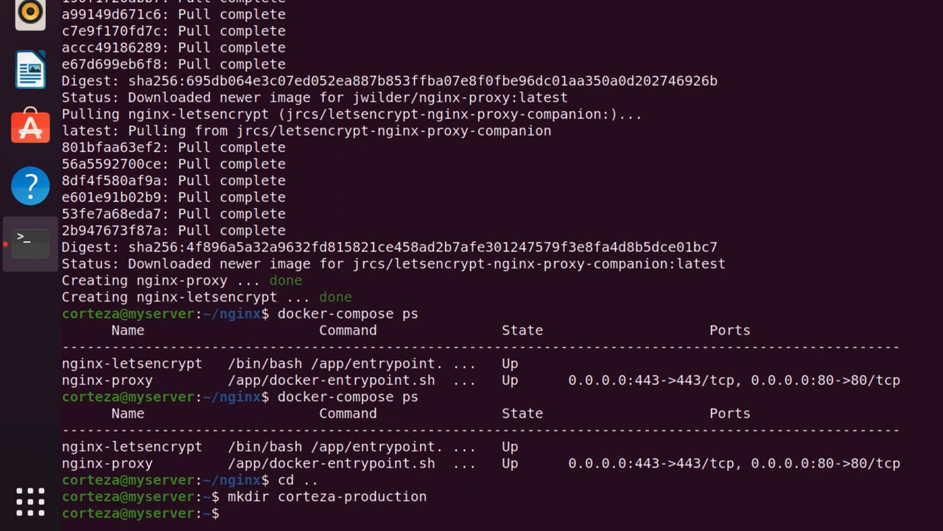
{"action": "type", "text": "cd corteza-"}
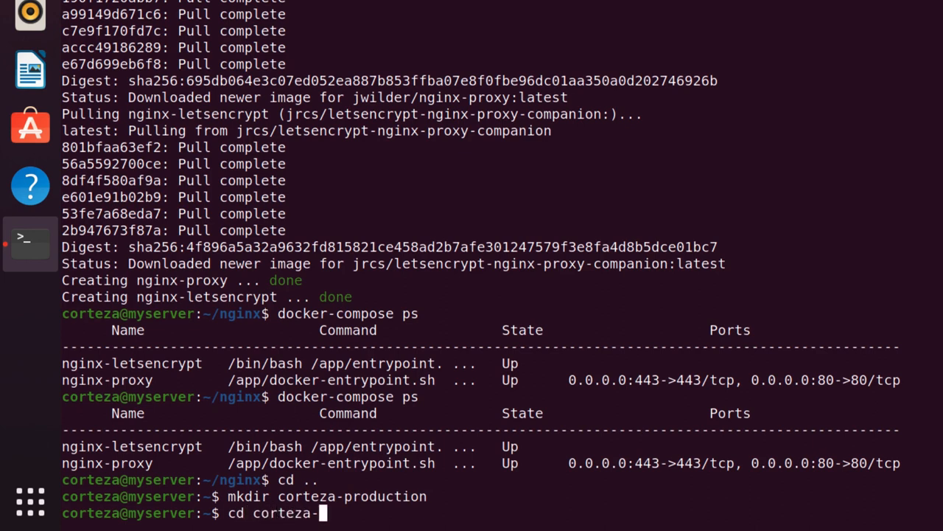
{"action": "type", "text": "production"}
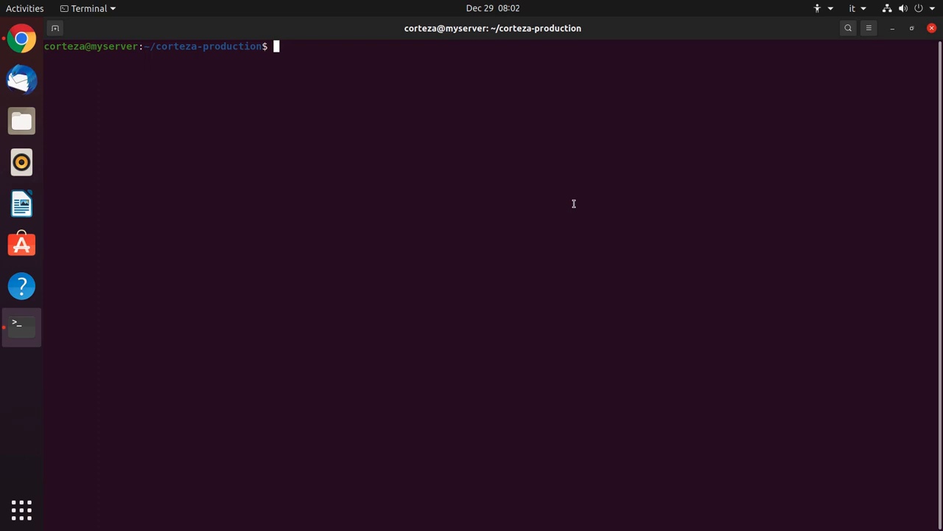
{"action": "mouse_move", "coordinate": [327, 162]}
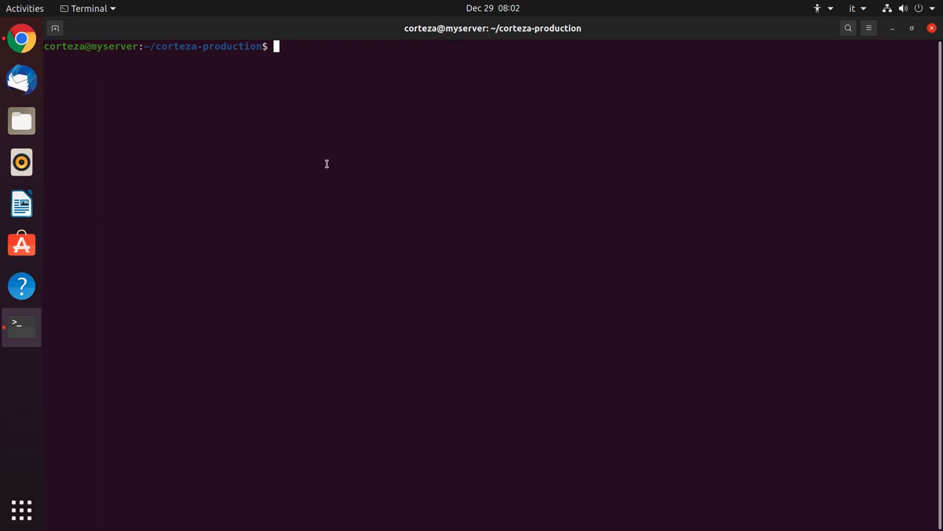
{"action": "mouse_move", "coordinate": [22, 38]}
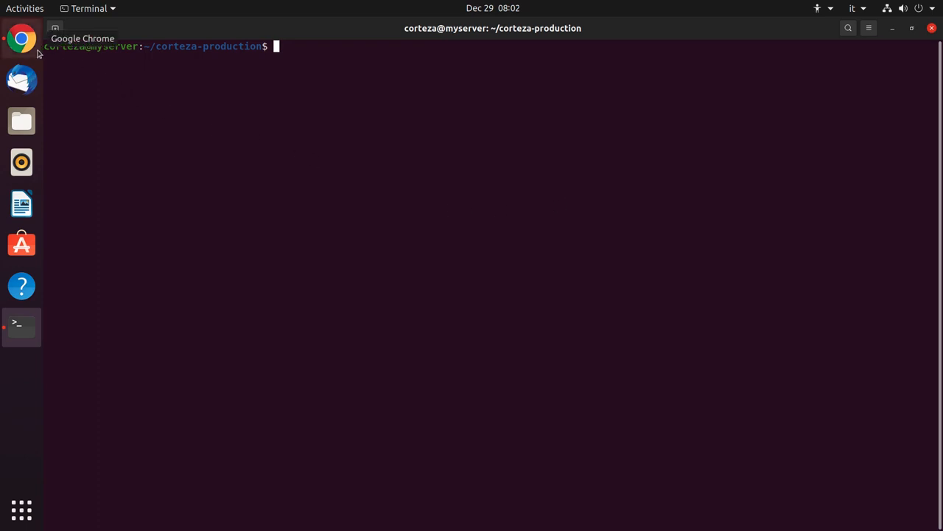
- Back on the Corteza download page, follow the 'Production setup with PostgreSQL database' link
{"action": "left_click", "coordinate": [20, 38]}
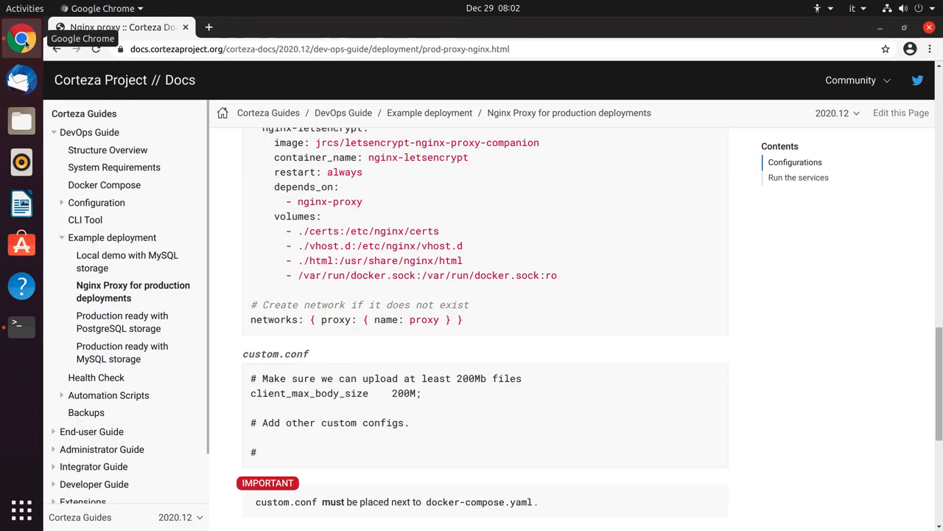
{"action": "mouse_move", "coordinate": [59, 71]}
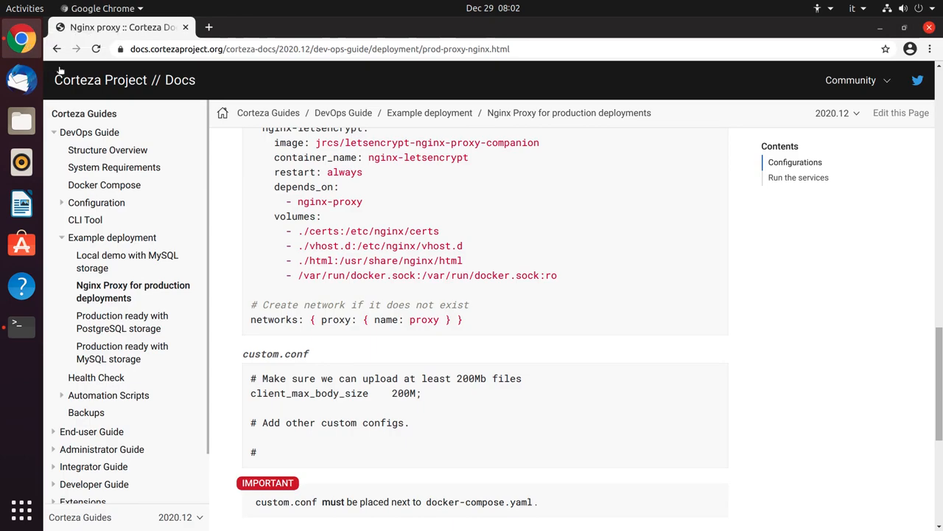
{"action": "left_click", "coordinate": [57, 49]}
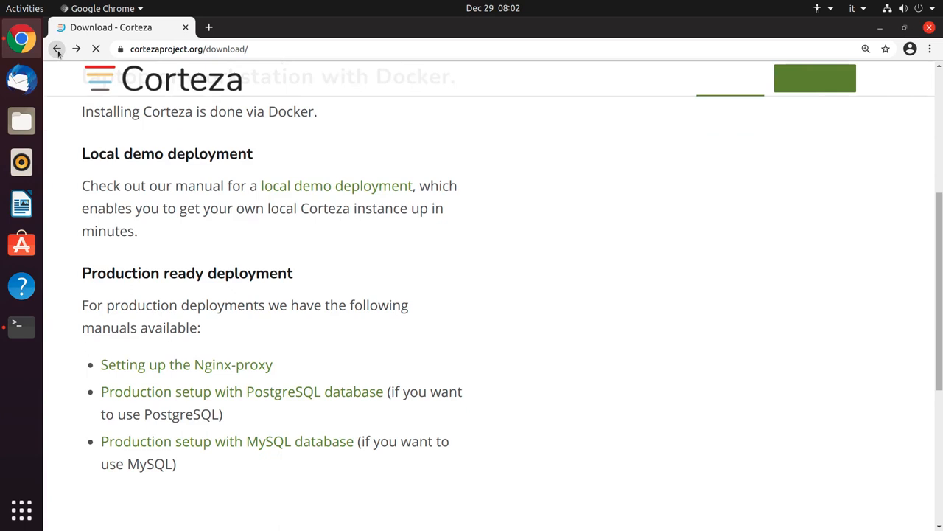
{"action": "left_click", "coordinate": [58, 49]}
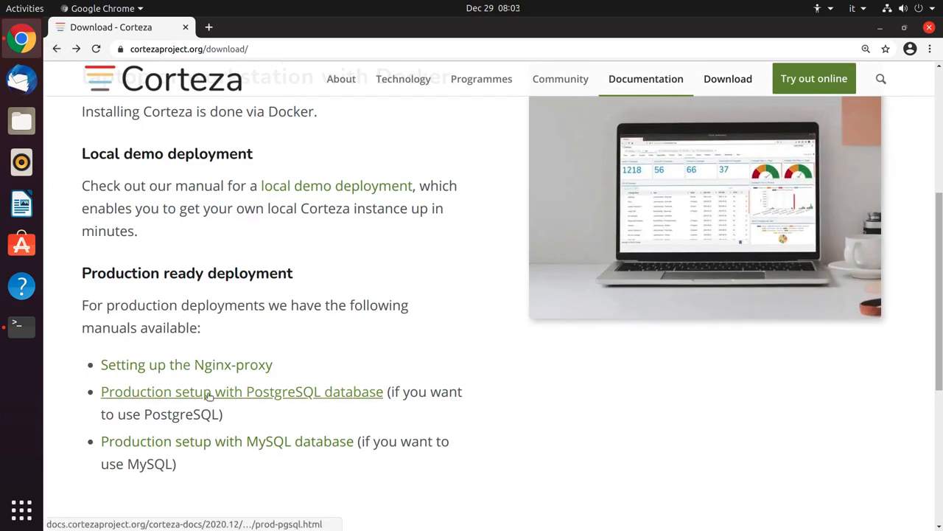
{"action": "left_click", "coordinate": [242, 392]}
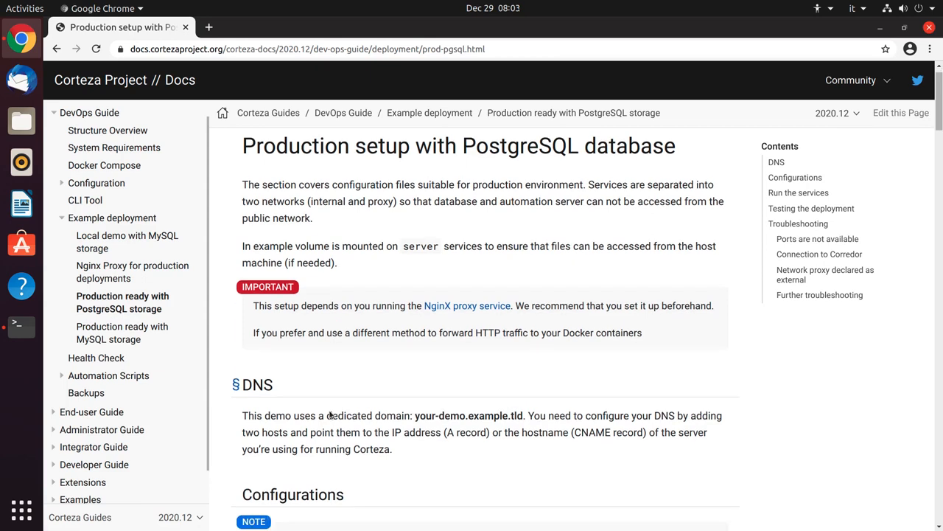
- Copy the example .env block from the PostgreSQL guide and return to the corteza-production prompt
{"action": "scroll", "scroll_direction": "down", "scroll_amount": 3}
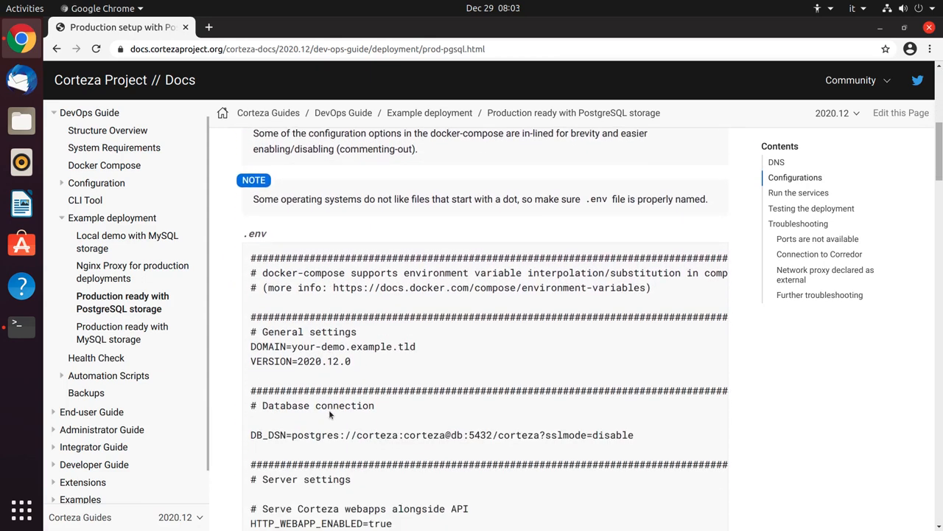
{"action": "scroll", "scroll_direction": "down", "scroll_amount": 3}
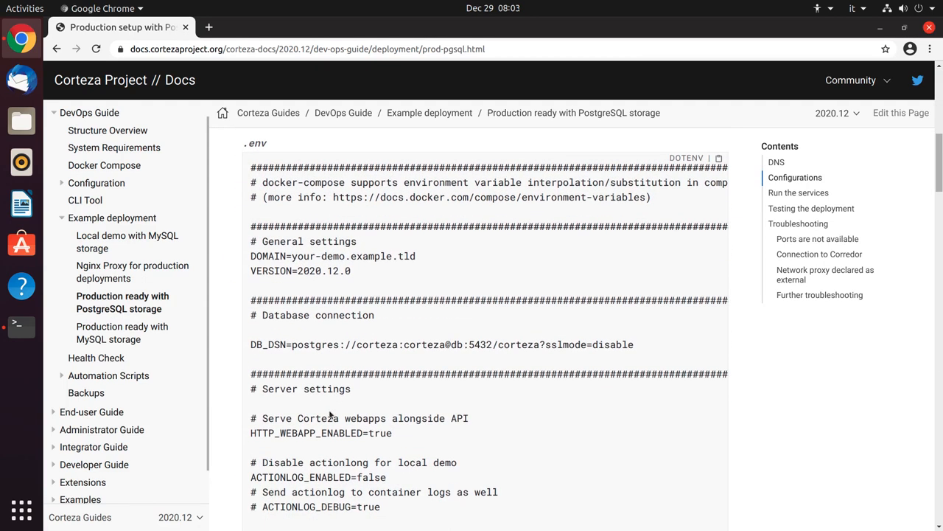
{"action": "mouse_move", "coordinate": [247, 165]}
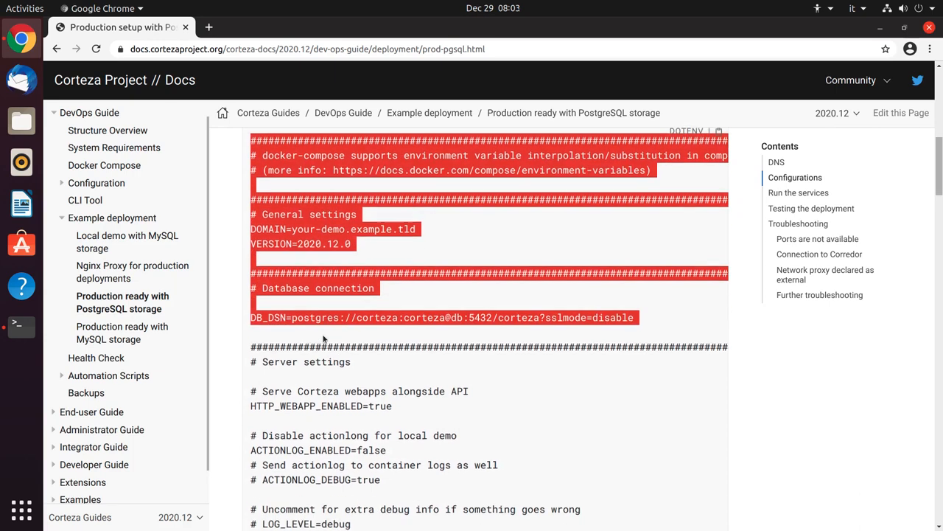
{"action": "scroll", "scroll_direction": "down", "scroll_amount": 3}
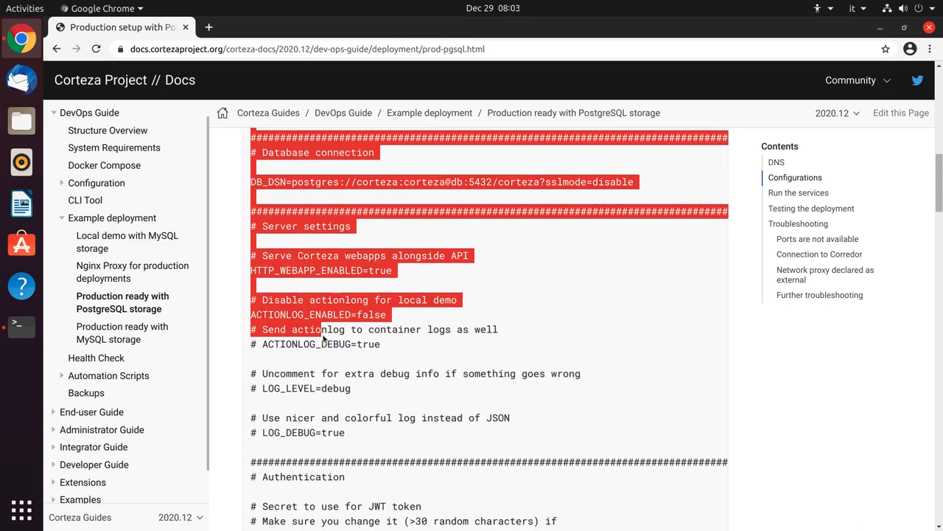
{"action": "scroll", "scroll_direction": "down", "scroll_amount": 3}
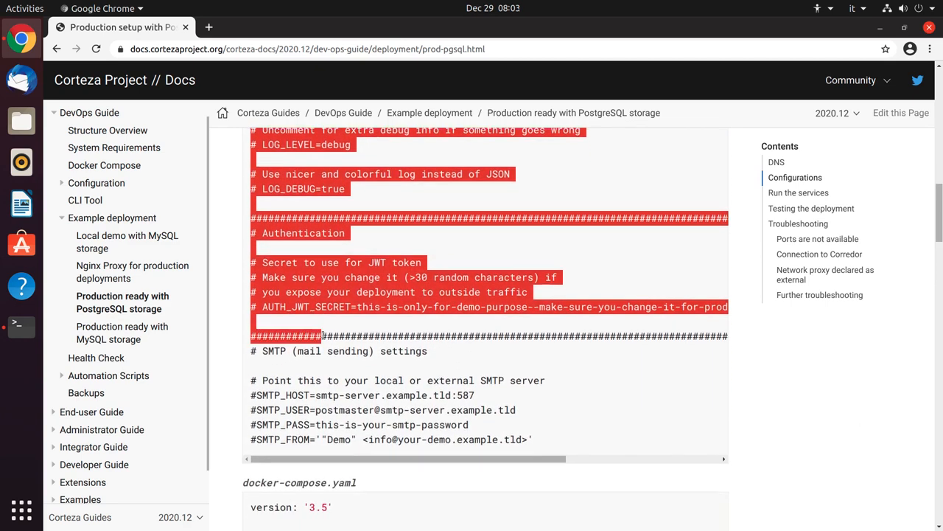
{"action": "scroll", "scroll_direction": "down", "scroll_amount": 3}
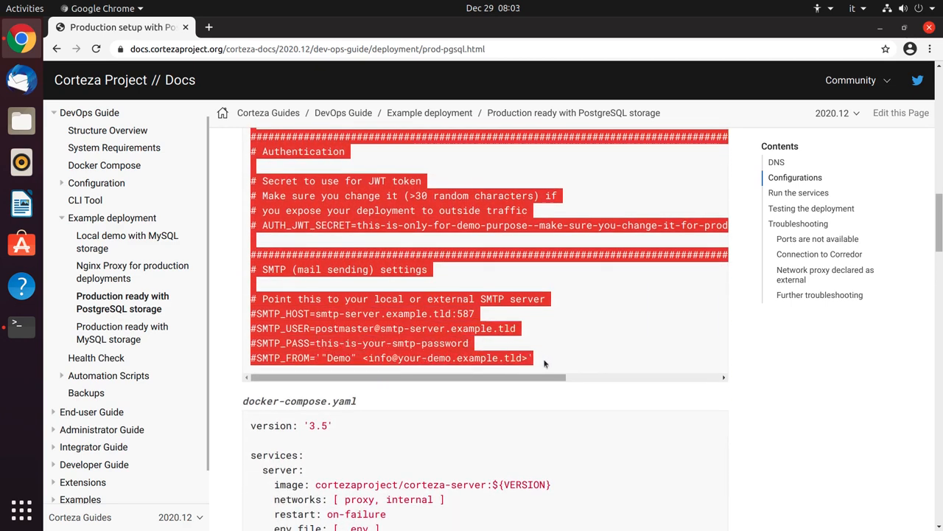
{"action": "right_click", "coordinate": [545, 363]}
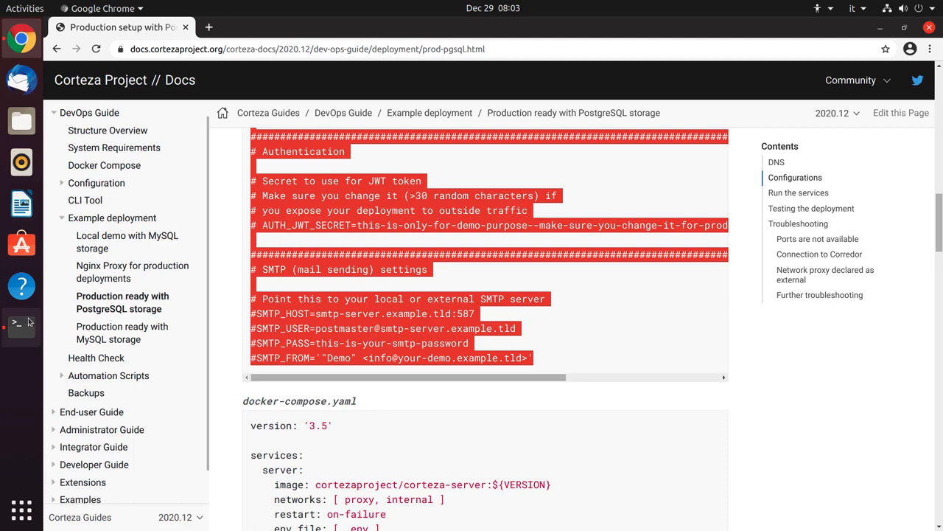
{"action": "left_click", "coordinate": [21, 321]}
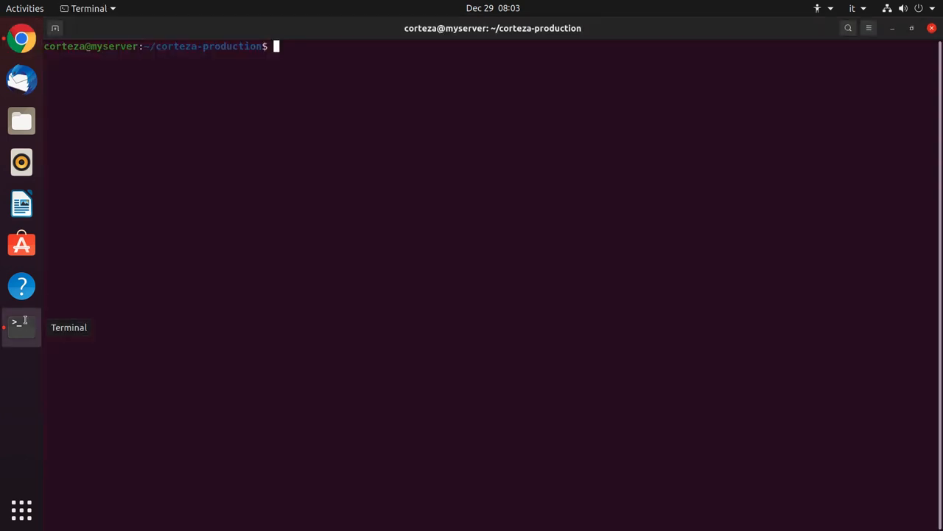
- Create .env in corteza-production via vi with the pasted settings, then return to the Chrome docs
{"action": "type", "text": "vi"}
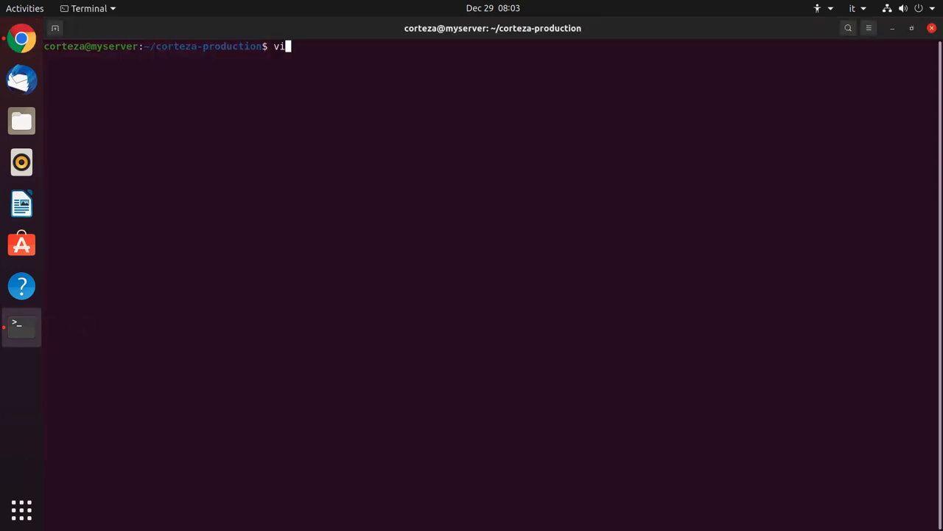
{"action": "type", "text": ".env"}
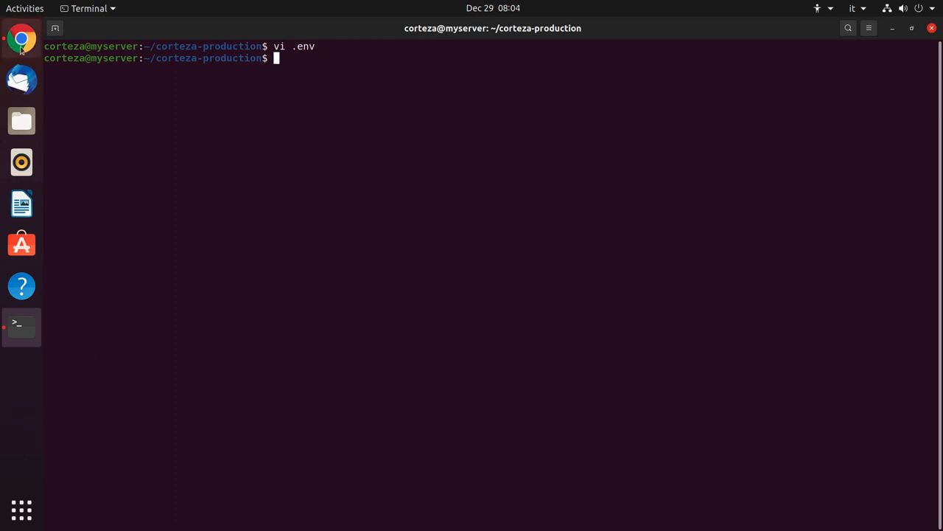
{"action": "left_click", "coordinate": [21, 39]}
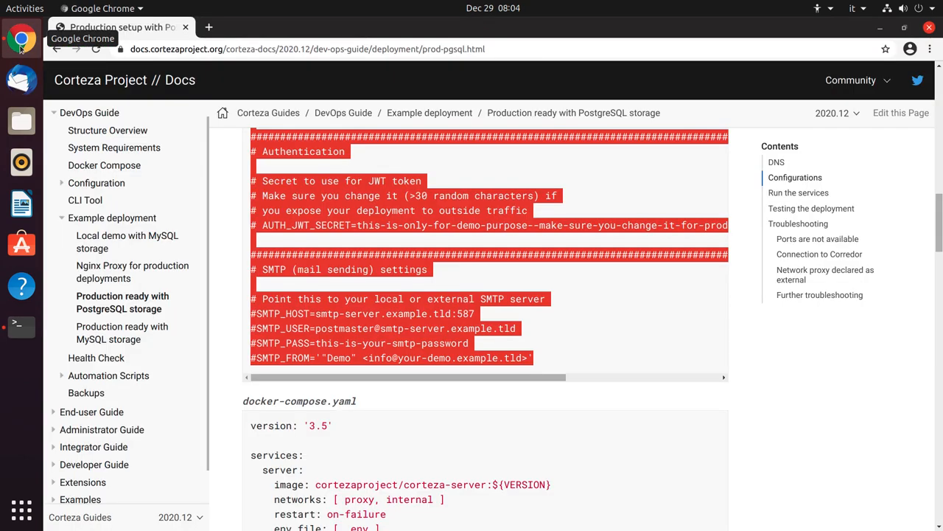
- Copy the docker-compose.yaml example from the PostgreSQL guide and switch back to the terminal
{"action": "scroll", "scroll_direction": "down", "scroll_amount": 3}
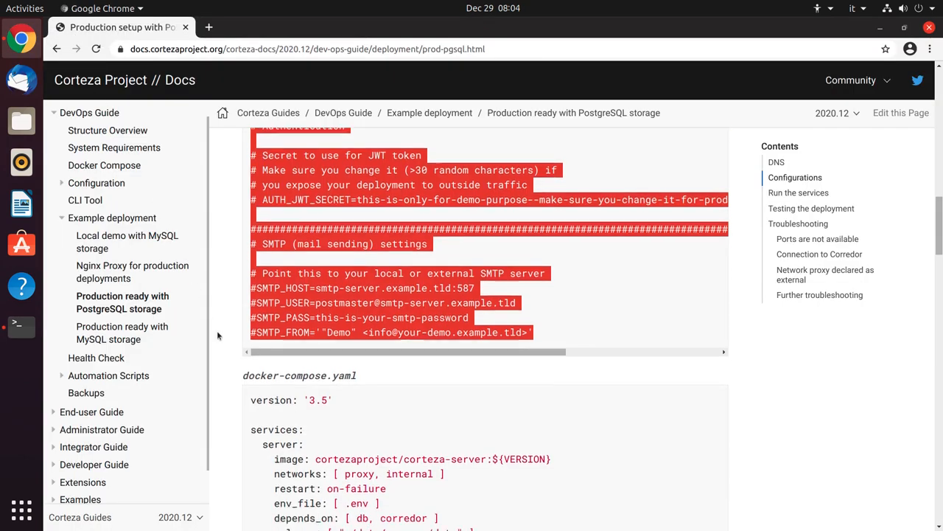
{"action": "scroll", "scroll_direction": "down", "scroll_amount": 3}
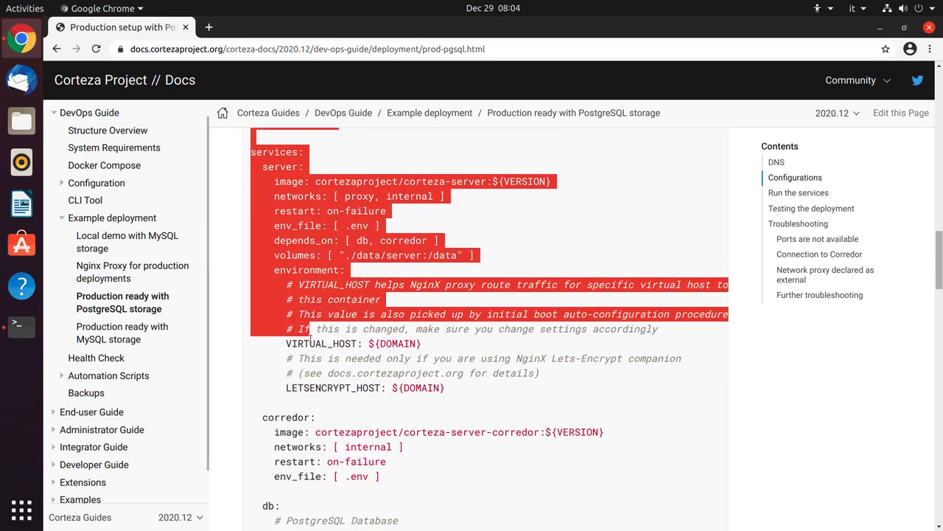
{"action": "scroll", "scroll_direction": "down", "scroll_amount": 3}
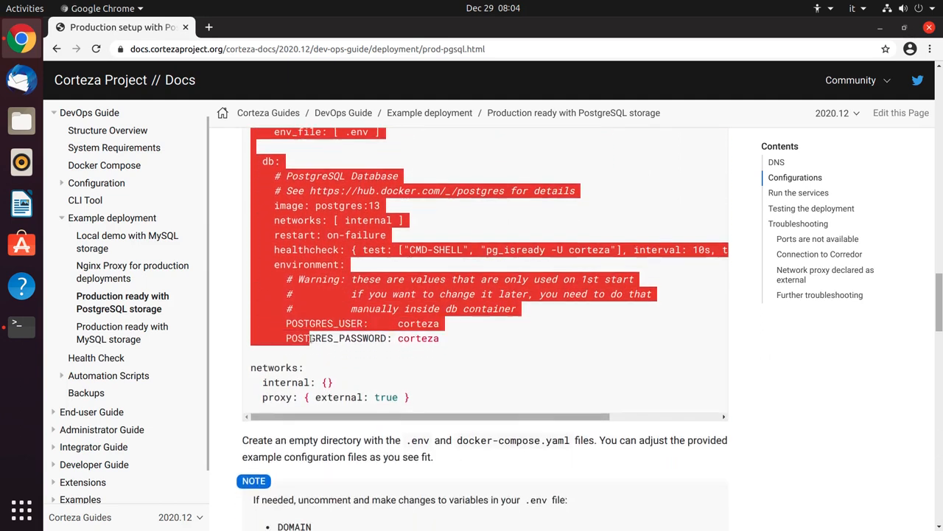
{"action": "scroll", "scroll_direction": "down", "scroll_amount": 3}
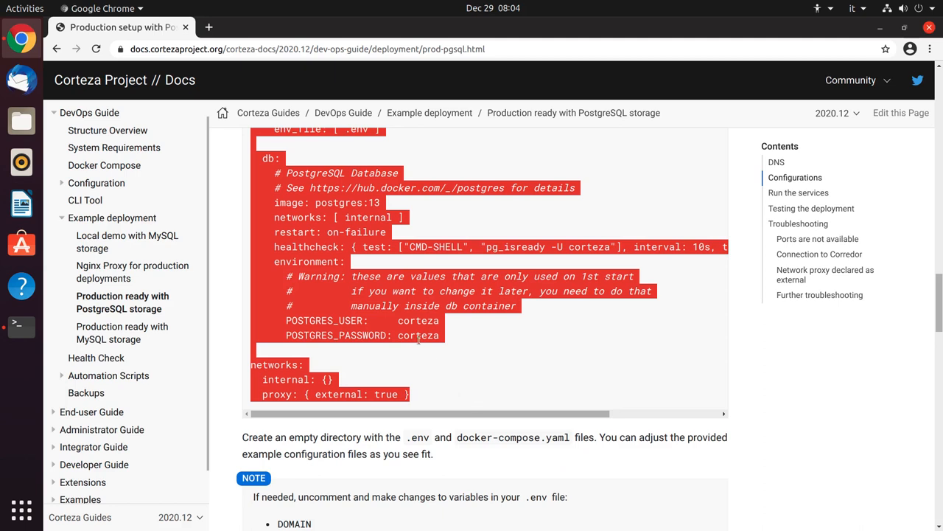
{"action": "right_click", "coordinate": [419, 336]}
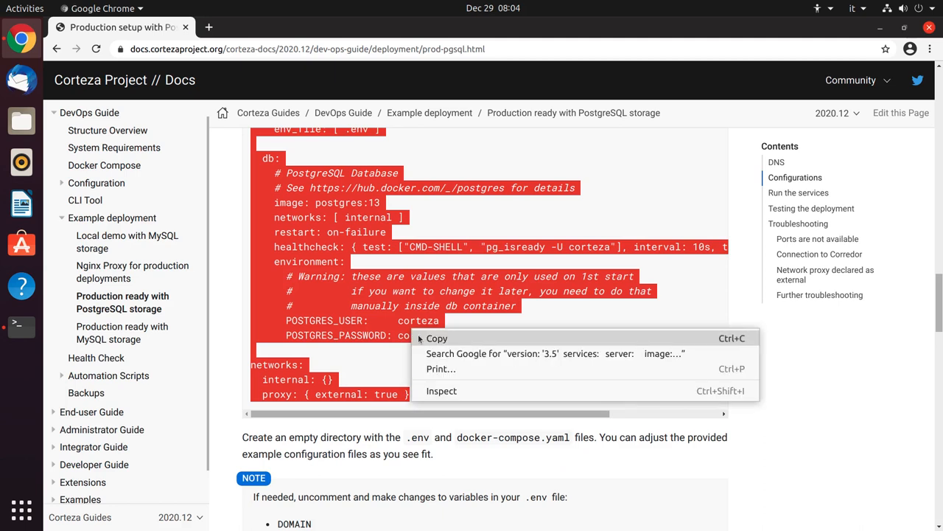
{"action": "left_click", "coordinate": [437, 337]}
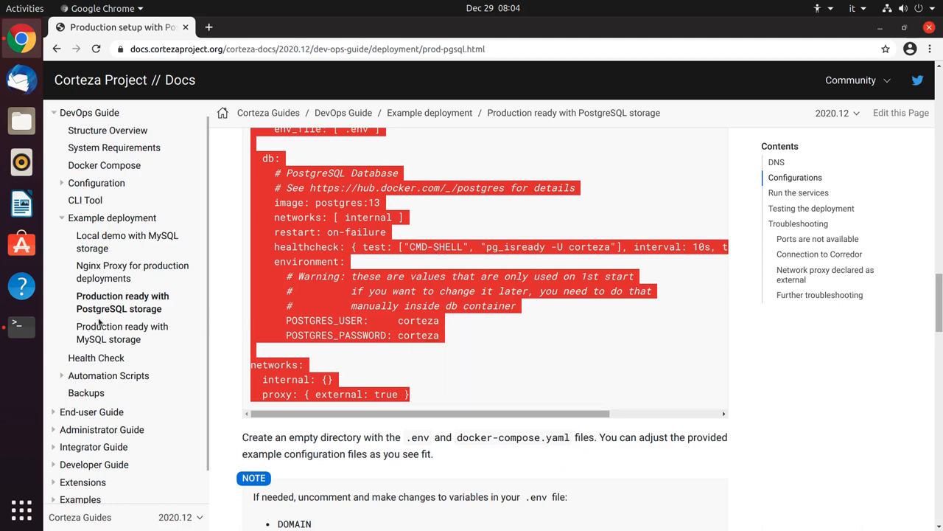
{"action": "left_click", "coordinate": [21, 327]}
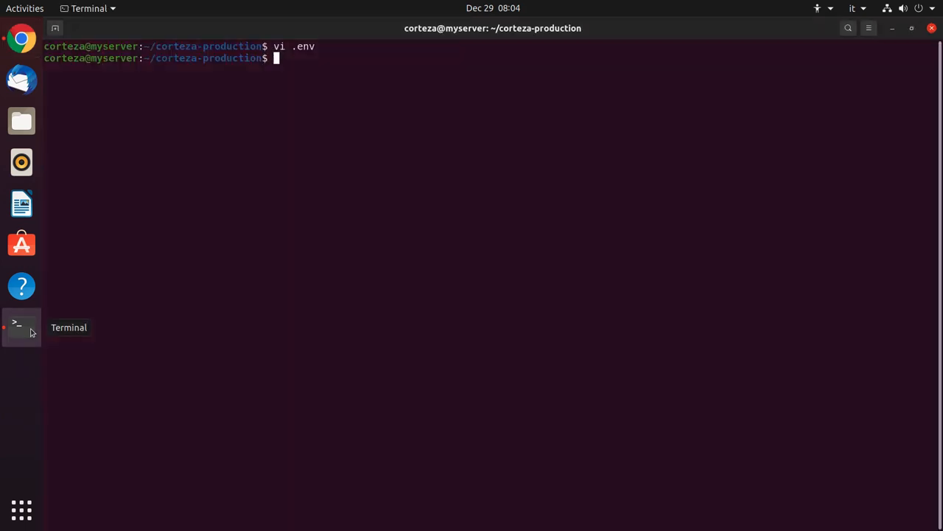
{"action": "mouse_move", "coordinate": [124, 315]}
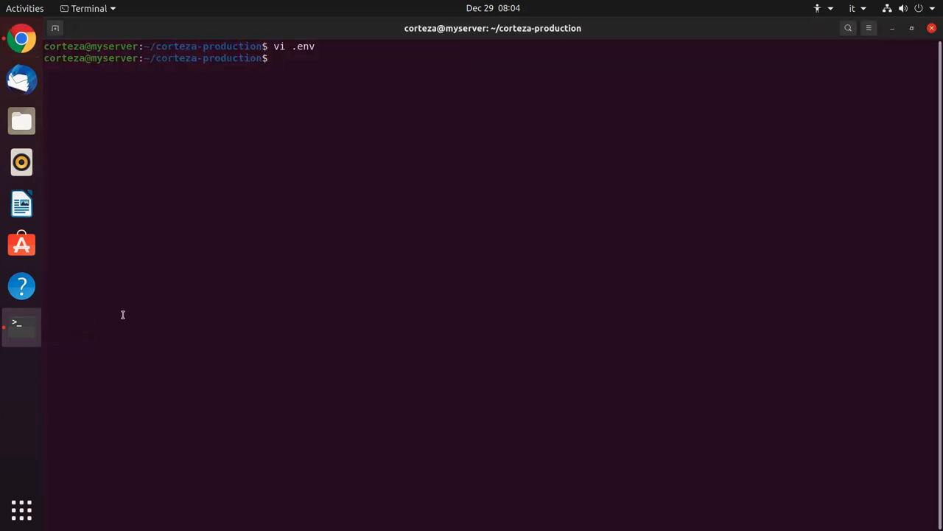
- Write docker-compose.yaml in vi with the pasted server, corredor and db services and save it
{"action": "type", "text": "vi"}
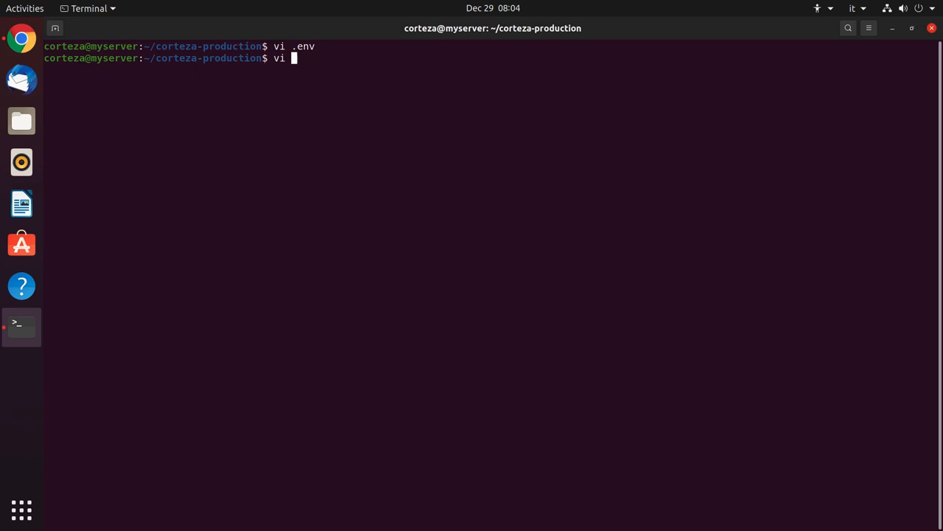
{"action": "type", "text": "docker"}
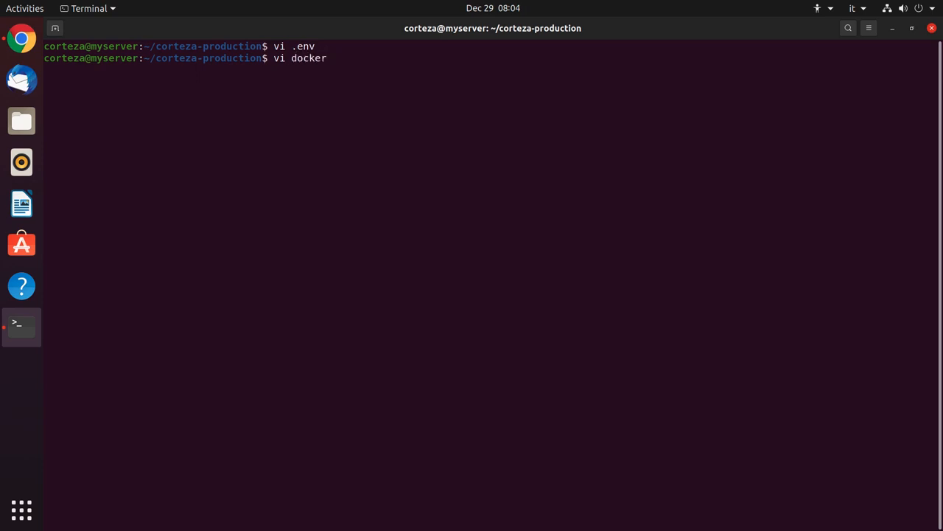
{"action": "type", "text": "-compose"}
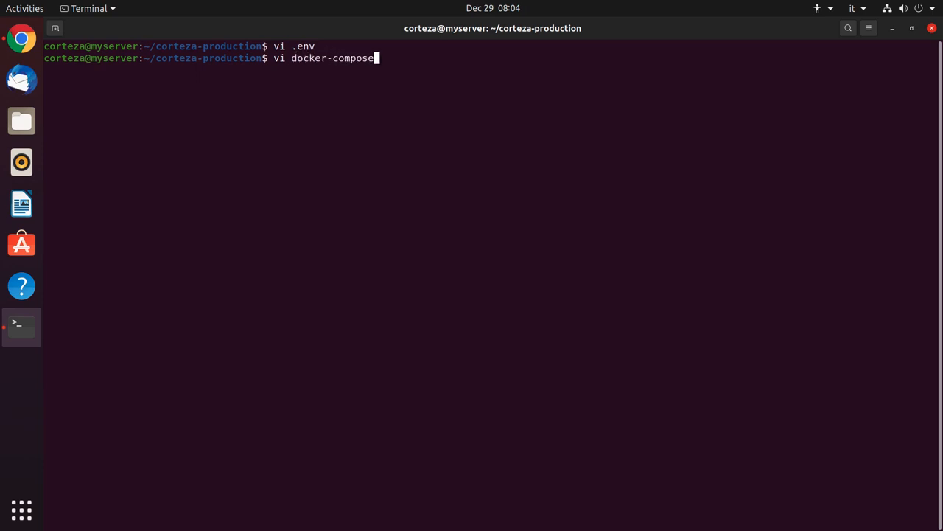
{"action": "type", "text": ".yaml"}
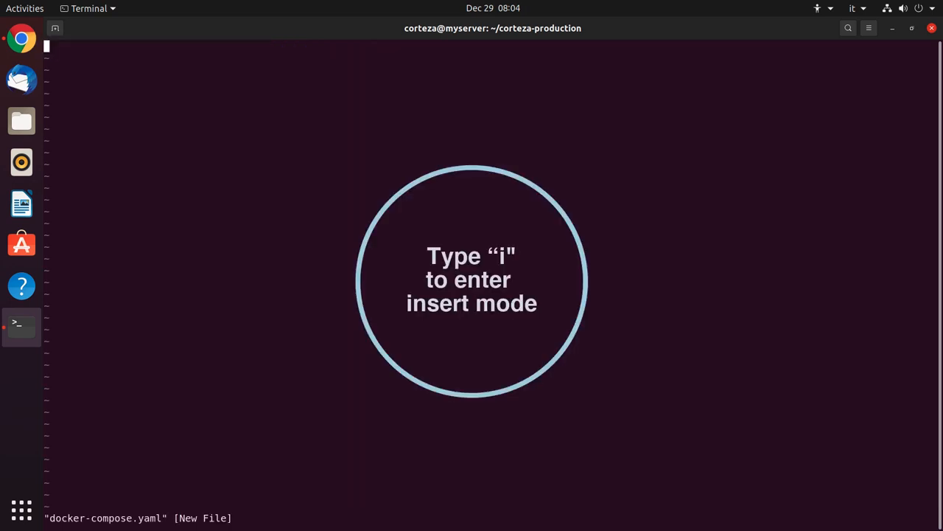
{"action": "type", "text": "i"}
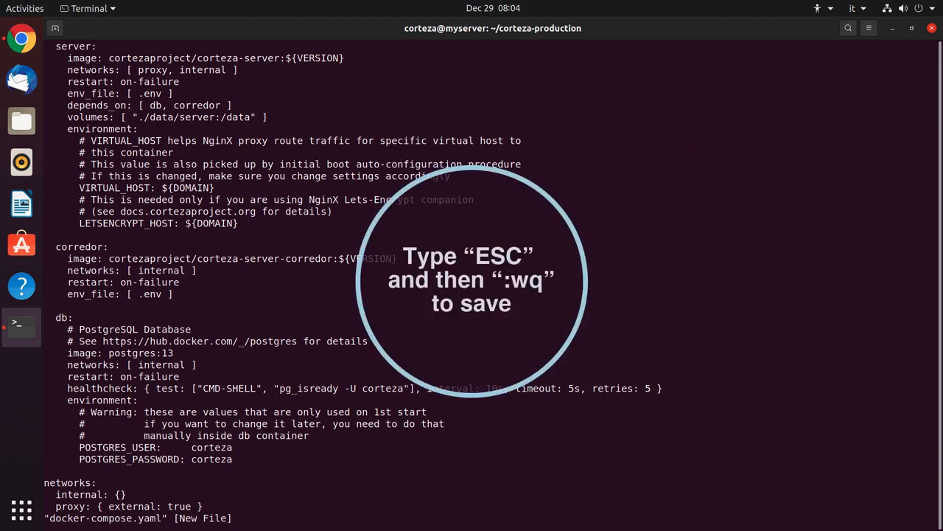
{"action": "type", "text": ":wq"}
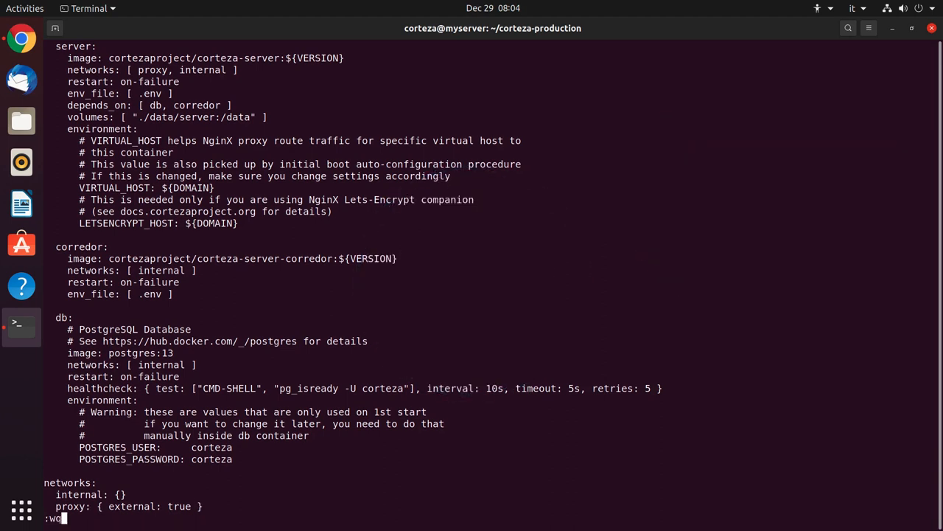
{"action": "key", "text": "Return"}
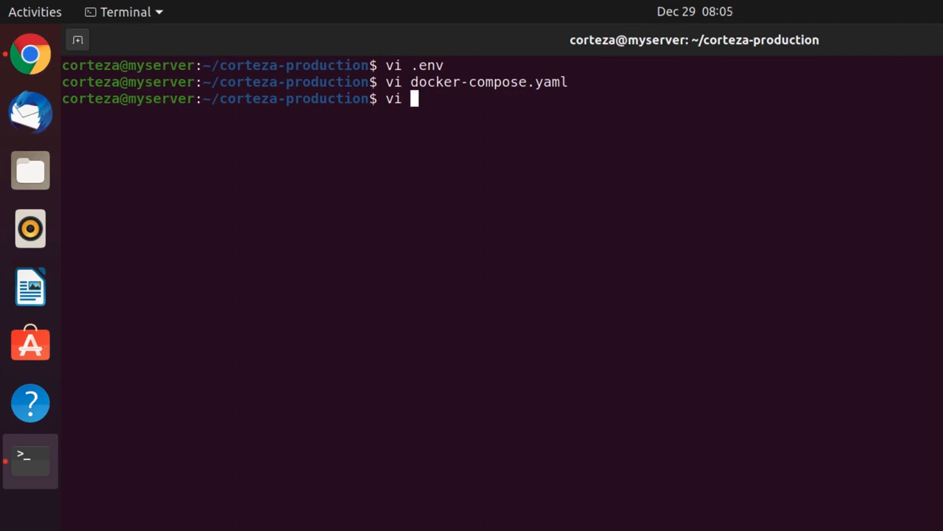
- Edit .env in vi, replacing the example DOMAIN value with production.example.org
{"action": "type", "text": ".env"}
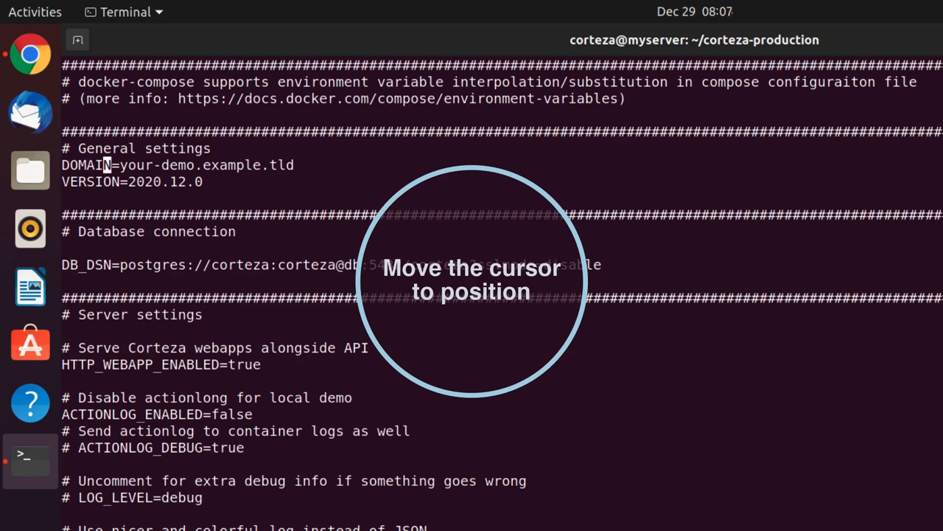
{"action": "key", "text": "x"}
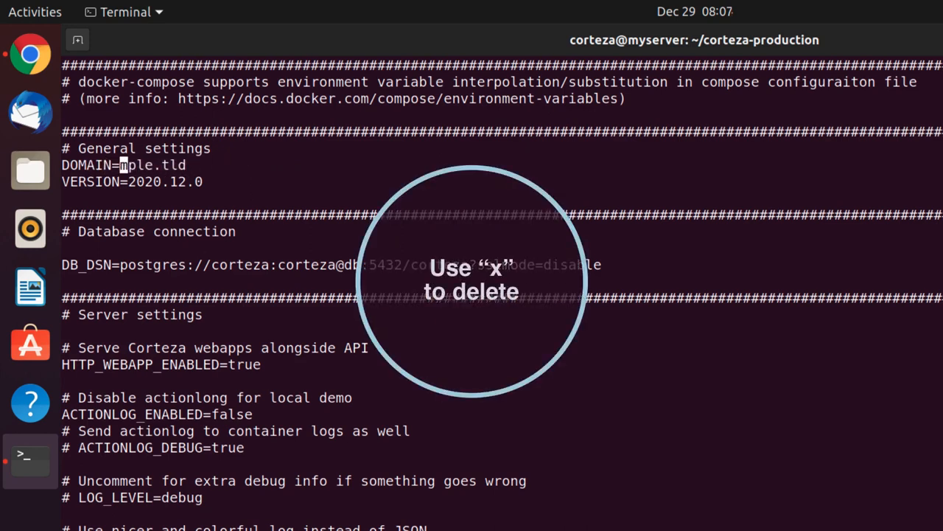
{"action": "key", "text": "x"}
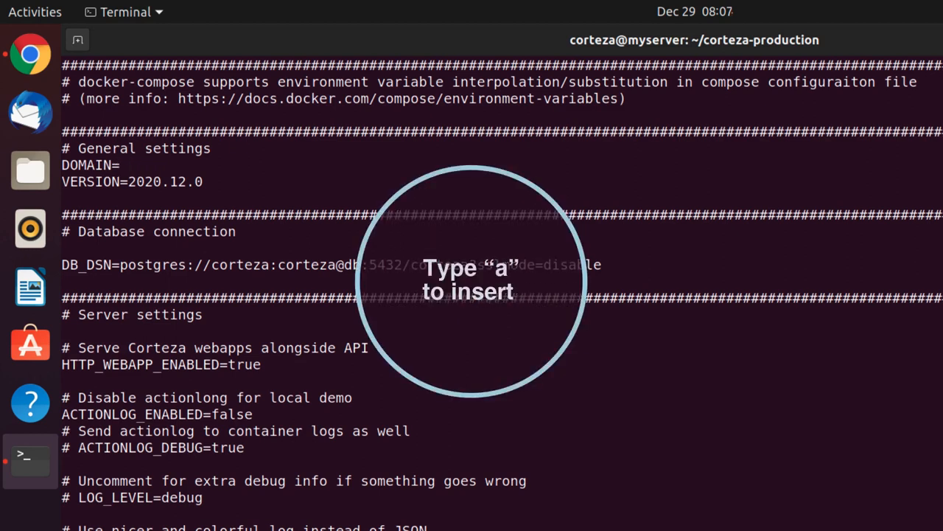
{"action": "type", "text": "prod"}
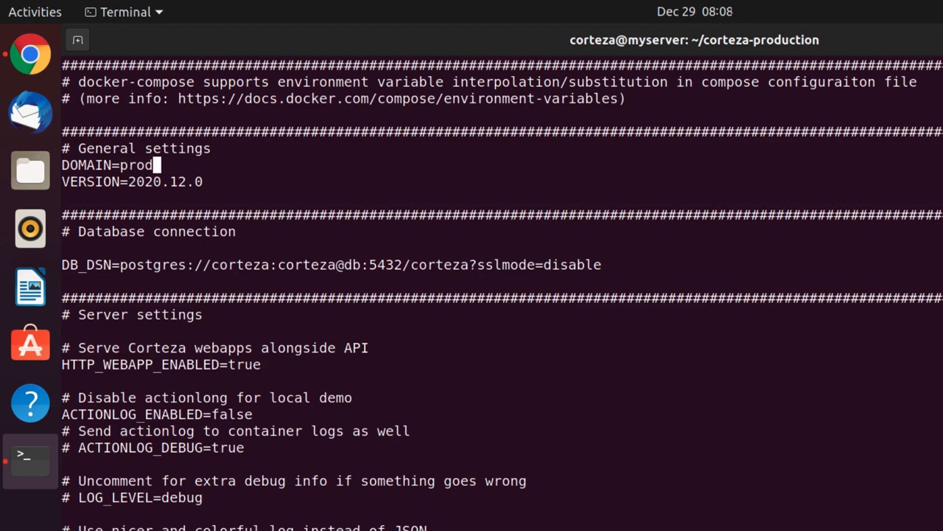
{"action": "type", "text": "uction."}
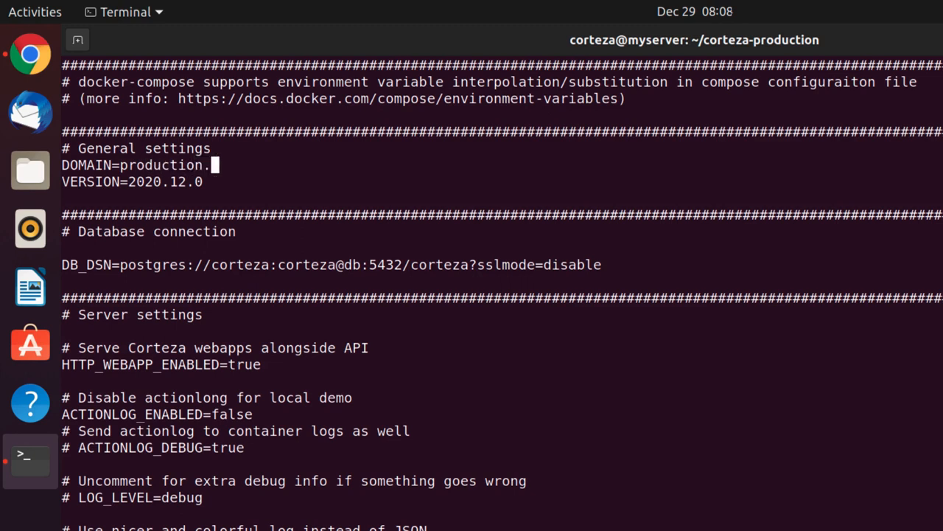
{"action": "type", "text": "example."}
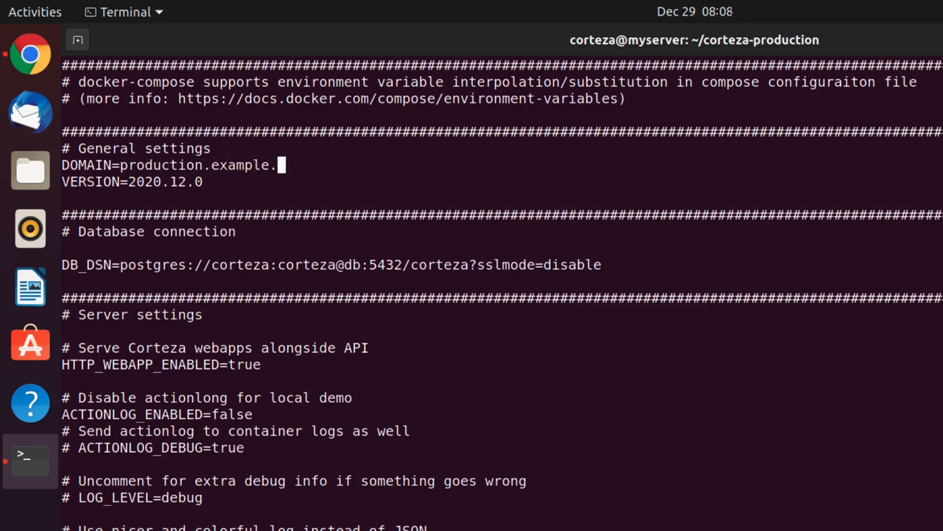
{"action": "type", "text": "org"}
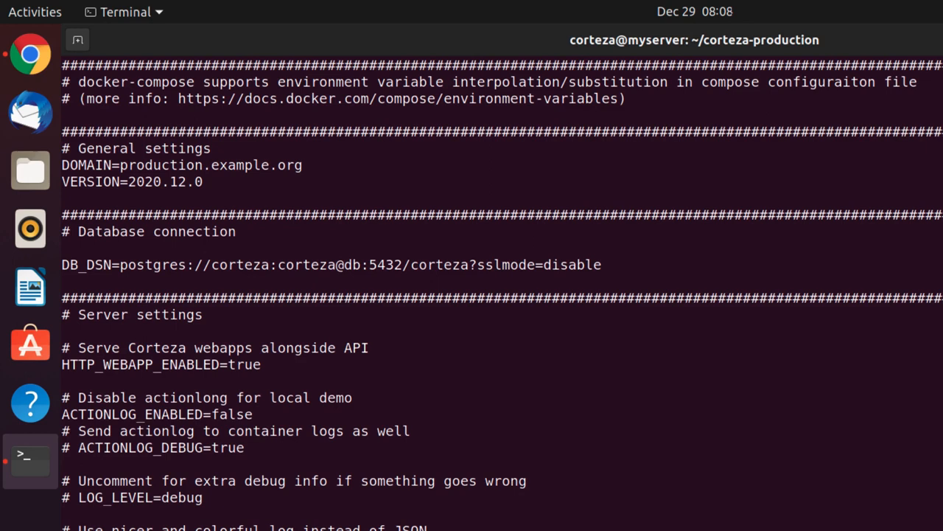
{"action": "left_click", "coordinate": [304, 165]}
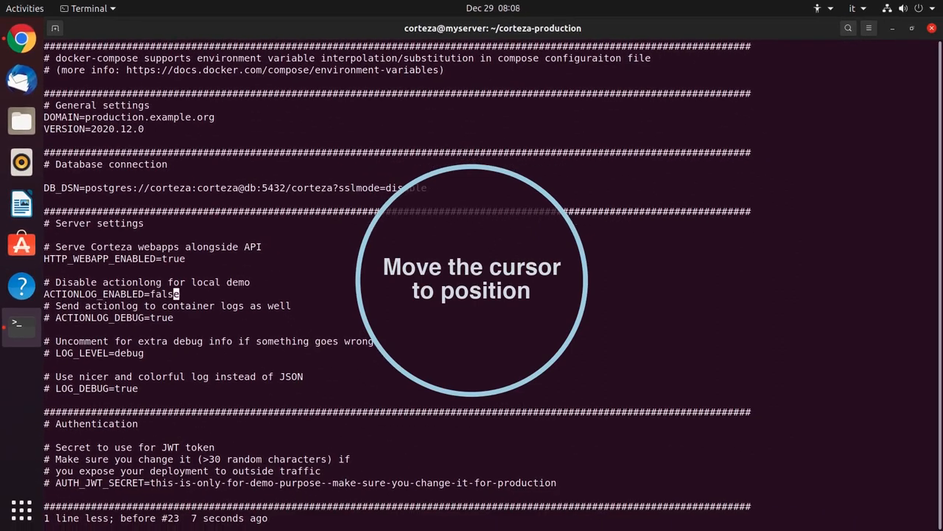
{"action": "scroll", "scroll_direction": "down", "scroll_amount": 3}
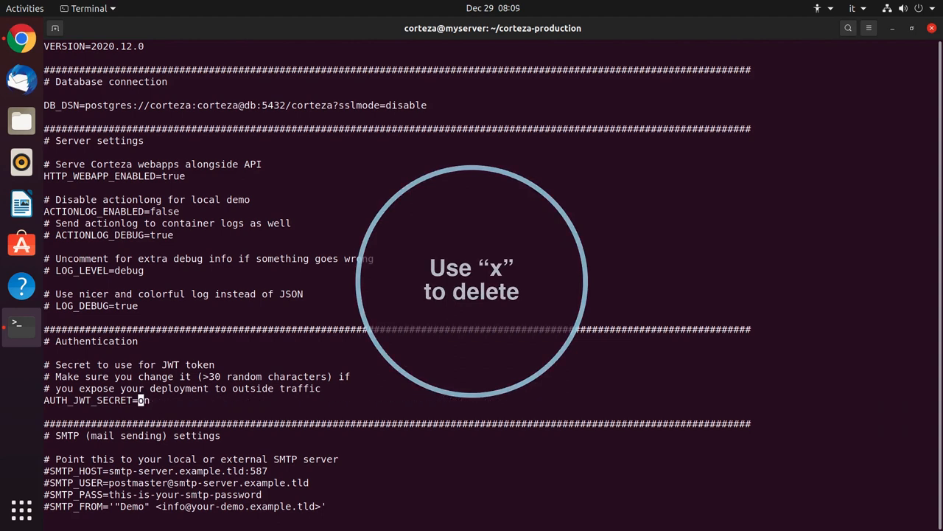
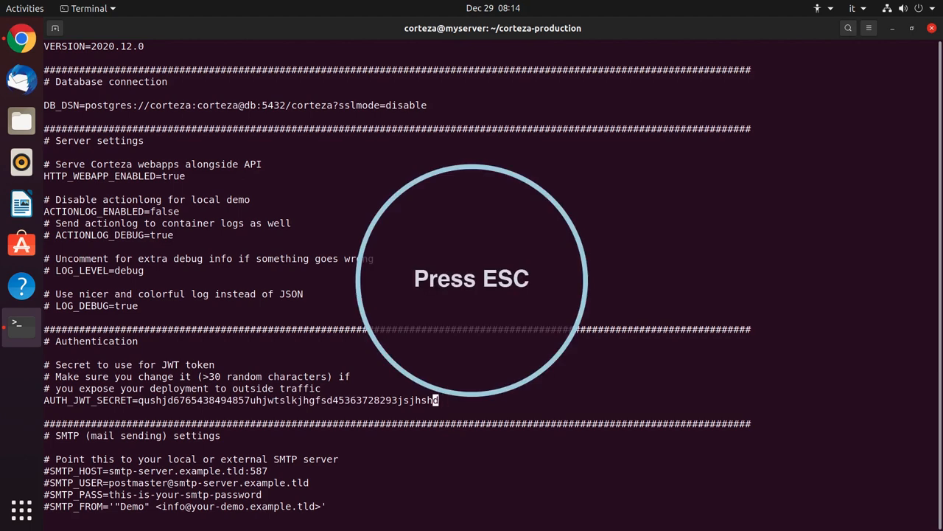
{"action": "key", "text": "Escape"}
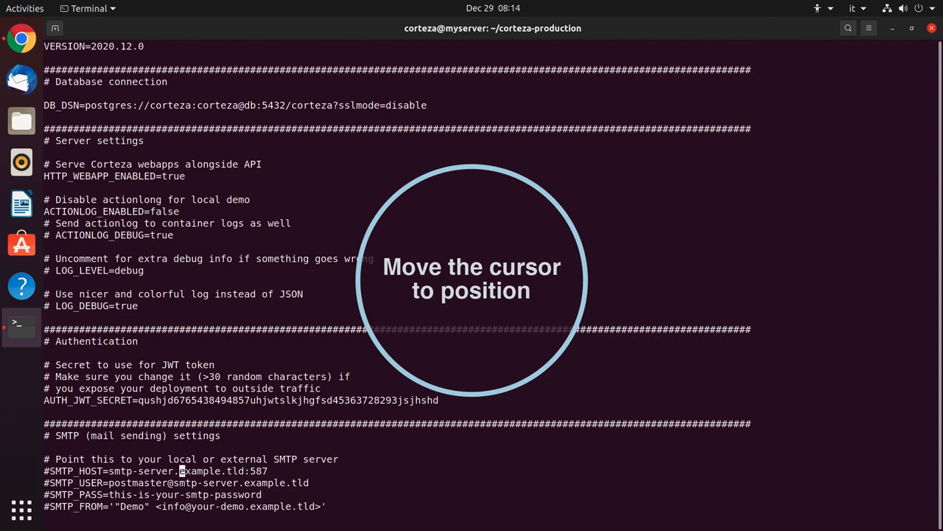
- Uncomment and fill SMTP_HOST, SMTP_USER, SMTP_PASS and SMTP_FROM with example.org values, then save .env
{"action": "key", "text": "x"}
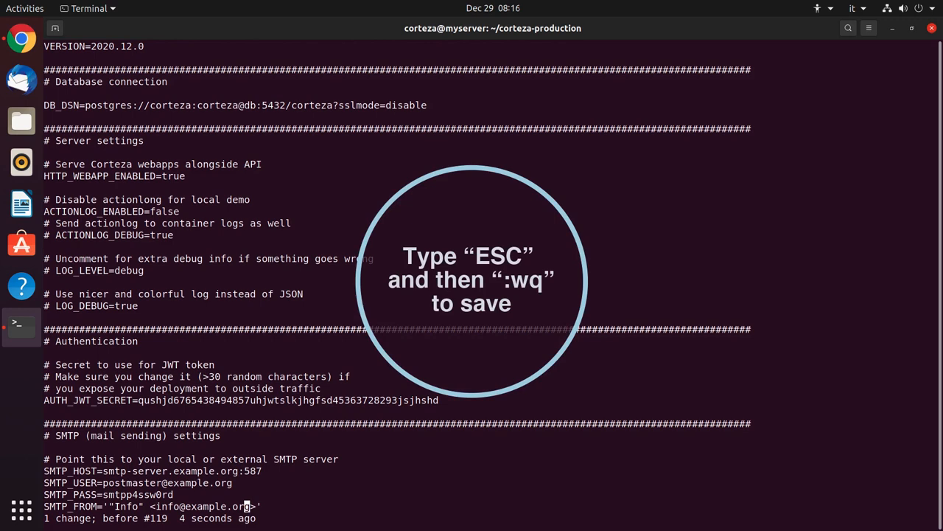
{"action": "type", "text": ":wq"}
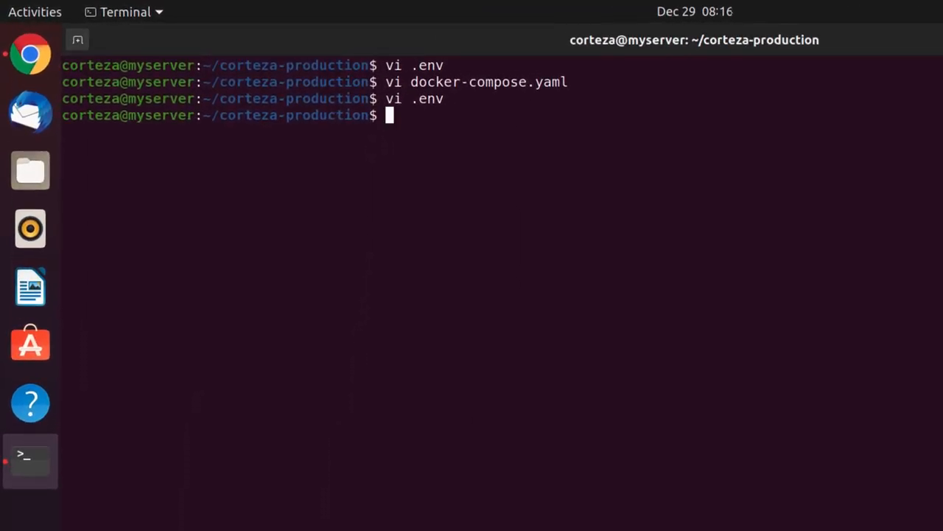
- Run docker-compose up -d to pull images and create the db, corredor and server containers
{"action": "type", "text": "docker"}
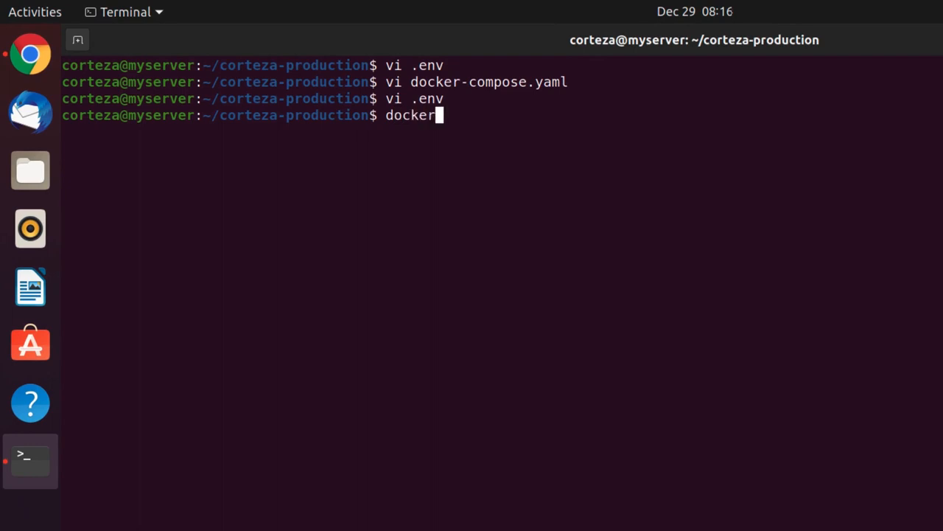
{"action": "type", "text": "-compose up"}
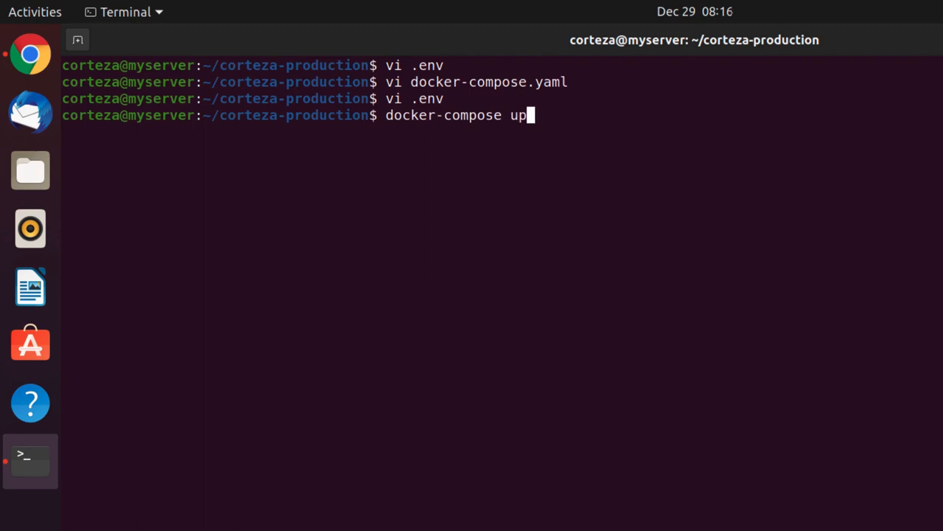
{"action": "type", "text": "-d"}
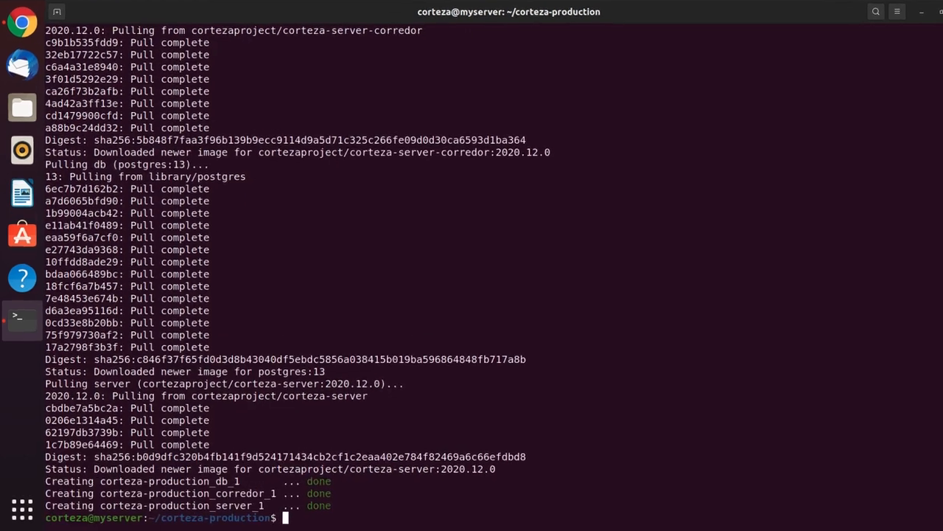
- Run docker-compose ps twice until all three containers report Up and healthy, then switch to Chrome
{"action": "type", "text": "docker"}
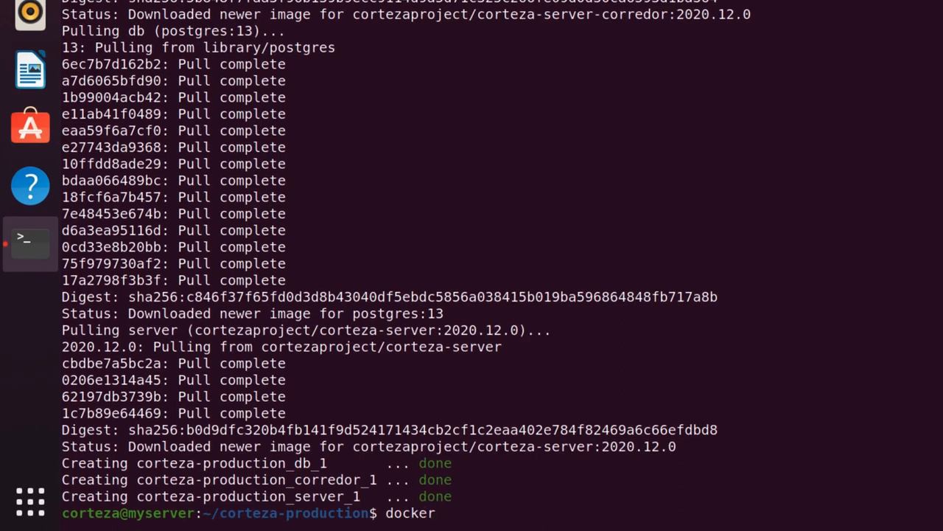
{"action": "type", "text": "-compose"}
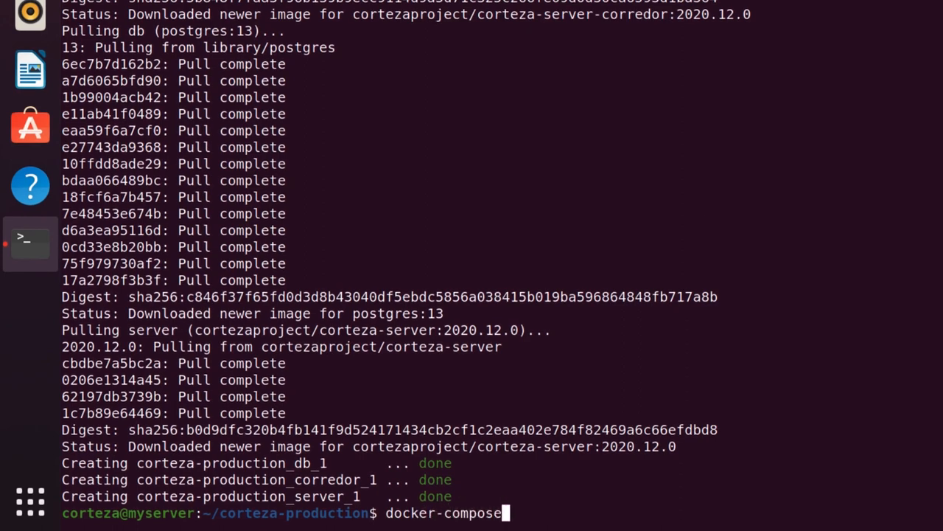
{"action": "type", "text": "ps"}
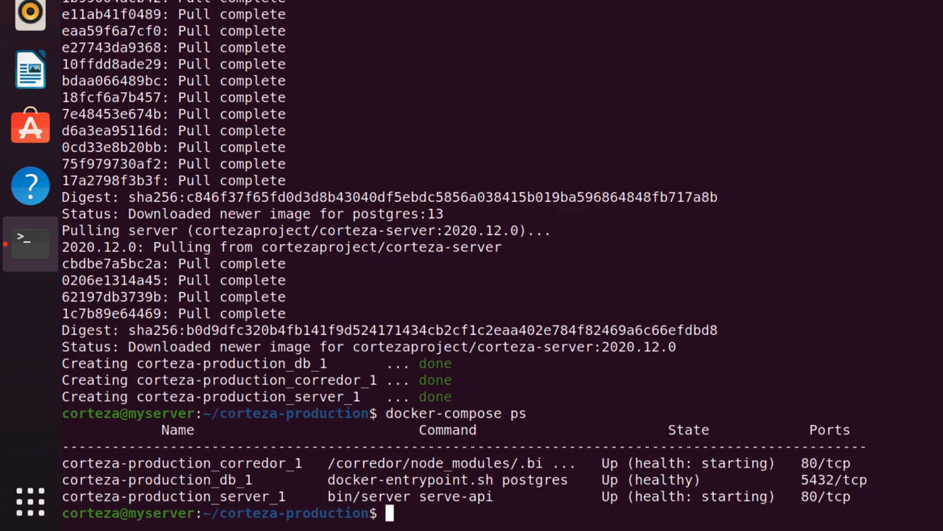
{"action": "type", "text": "docker-compose ps"}
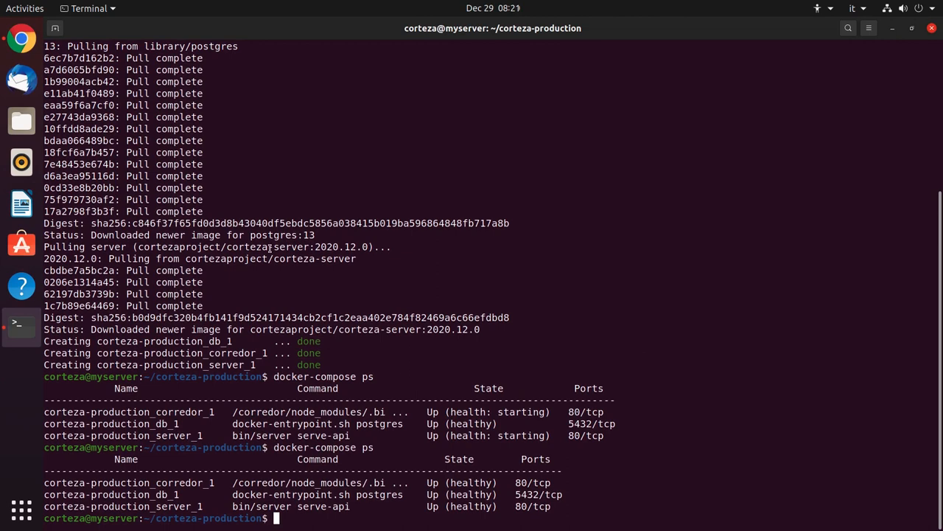
{"action": "left_click", "coordinate": [20, 38]}
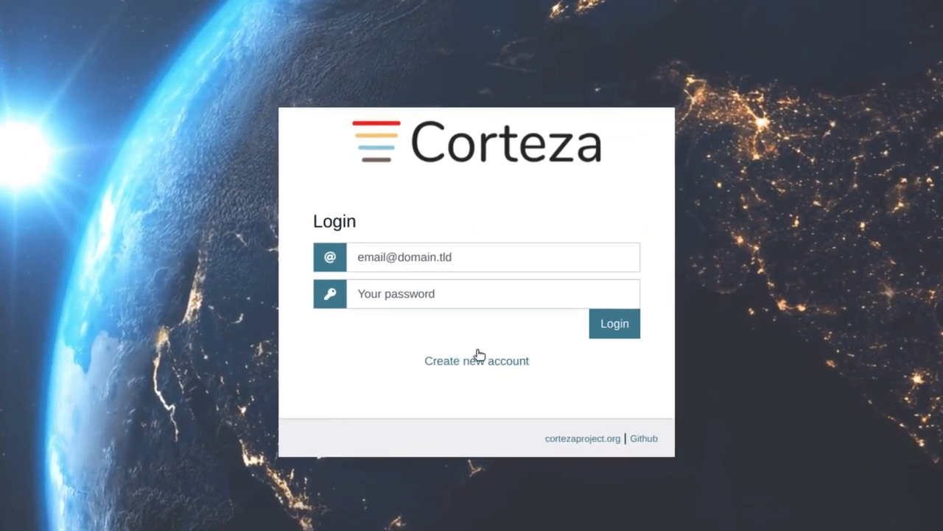
- Sign up the first account with johndoe@example email, name John Doe and handle johndoe, reaching Available applications
{"action": "left_click", "coordinate": [476, 360]}
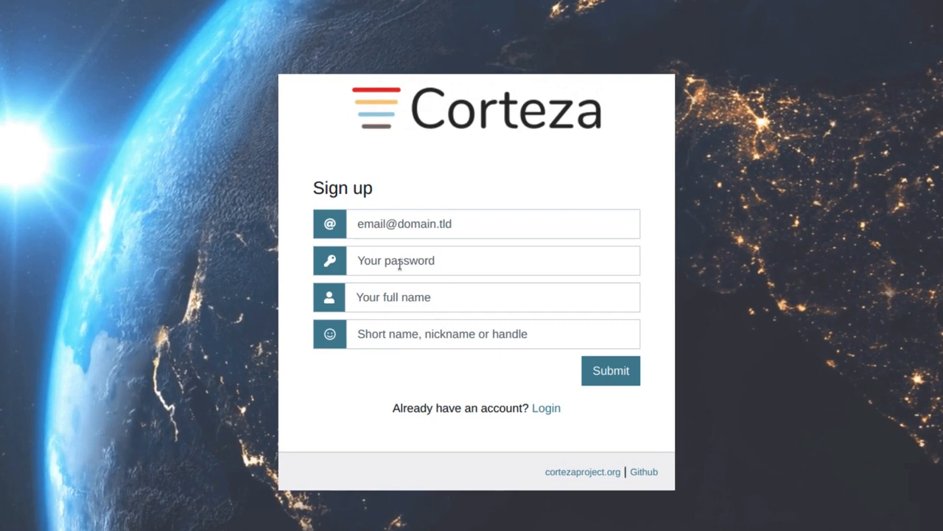
{"action": "left_click", "coordinate": [492, 224]}
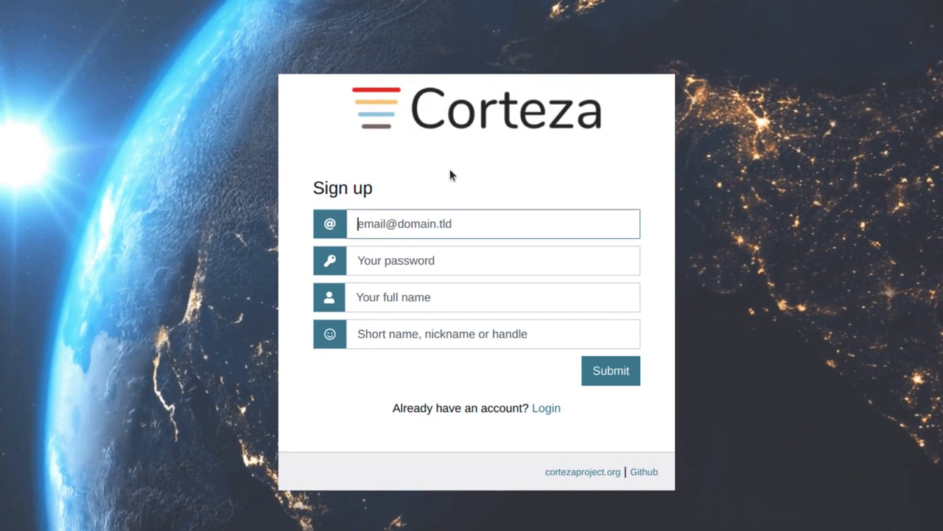
{"action": "type", "text": "johndoe@example.org"}
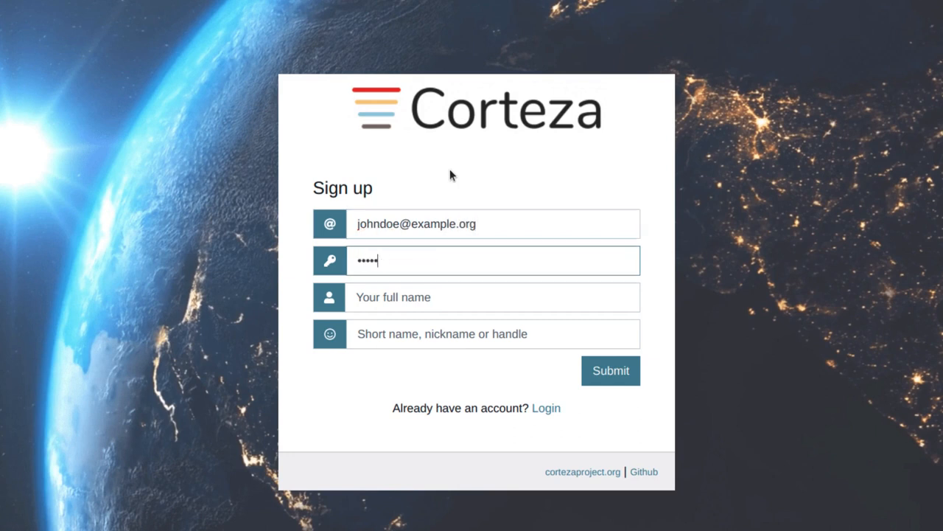
{"action": "type", "text": "John"}
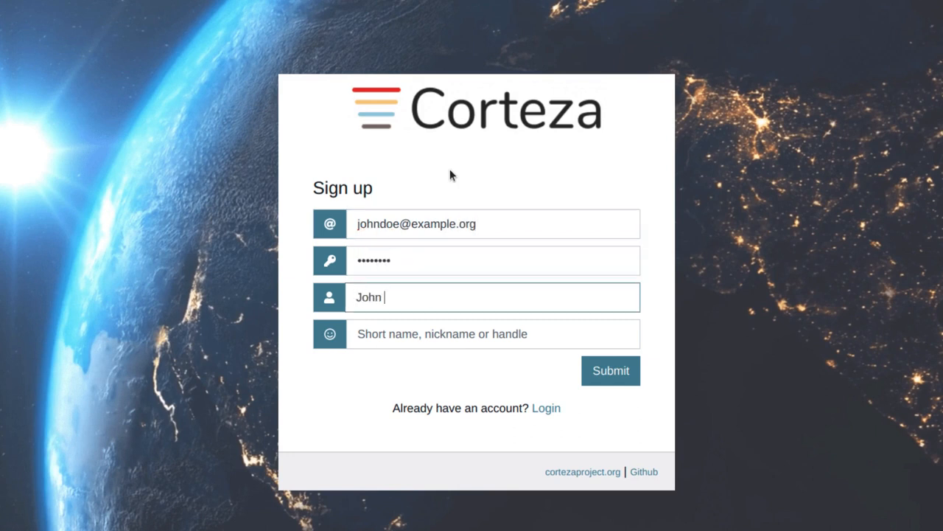
{"action": "type", "text": "johndoe"}
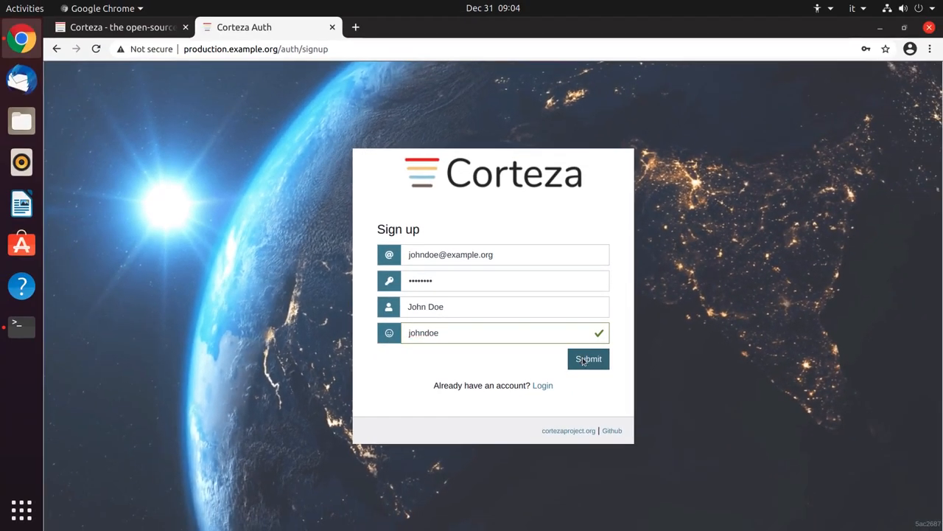
{"action": "left_click", "coordinate": [588, 360]}
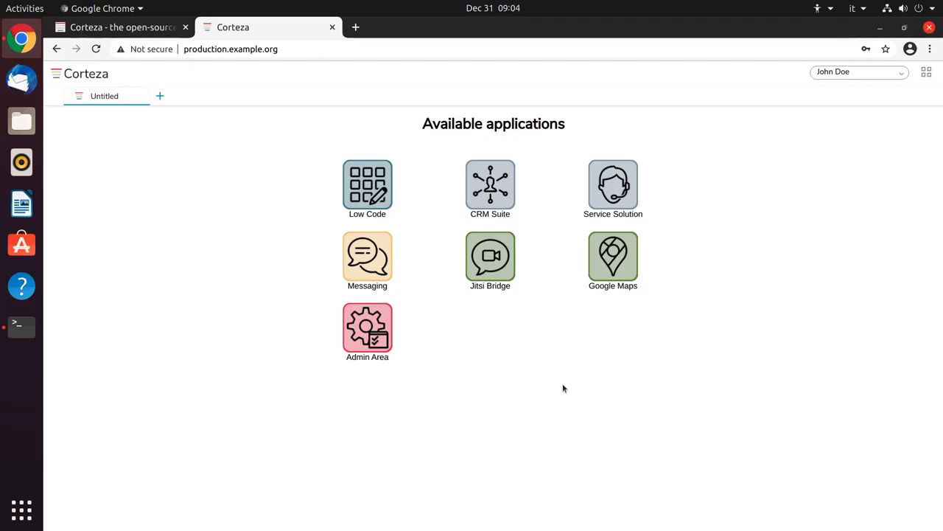